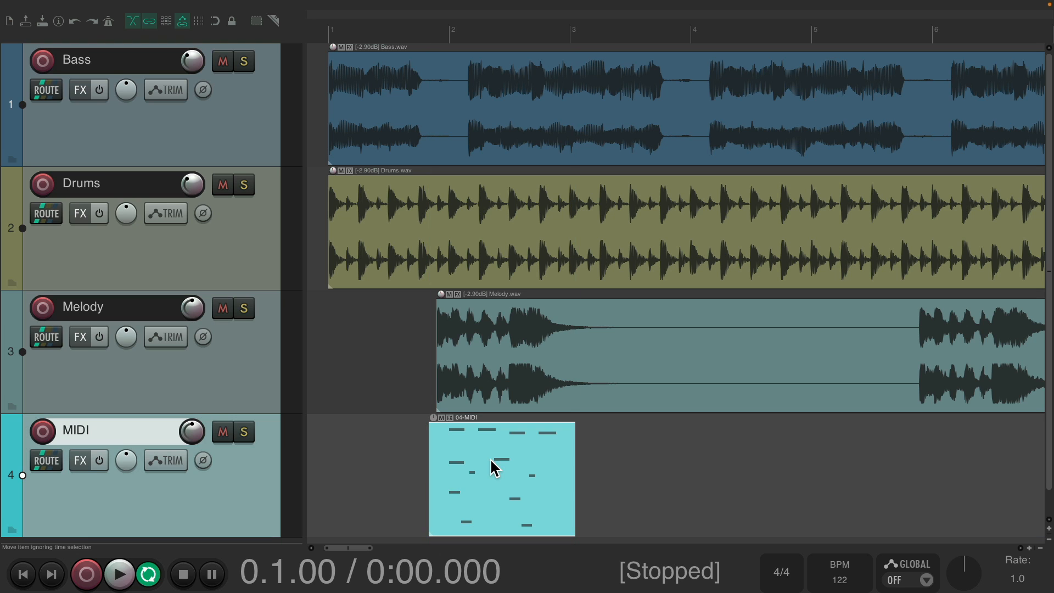
Step: Open the MIDI item in the MIDI Editor and show the editor's action list
{"action": "double_click", "coordinate": [493, 469]}
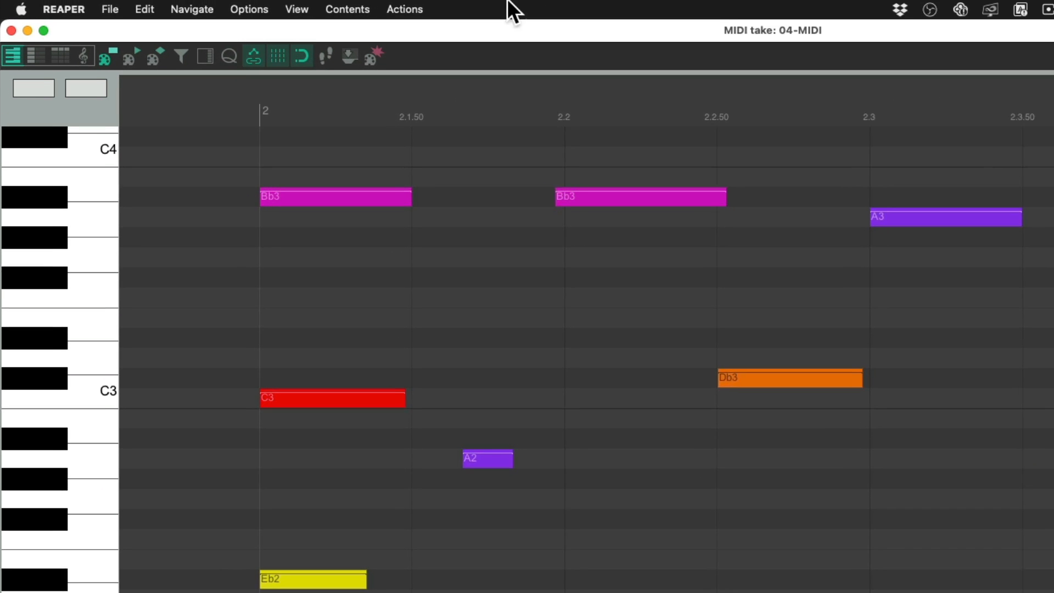
{"action": "left_click", "coordinate": [404, 8]}
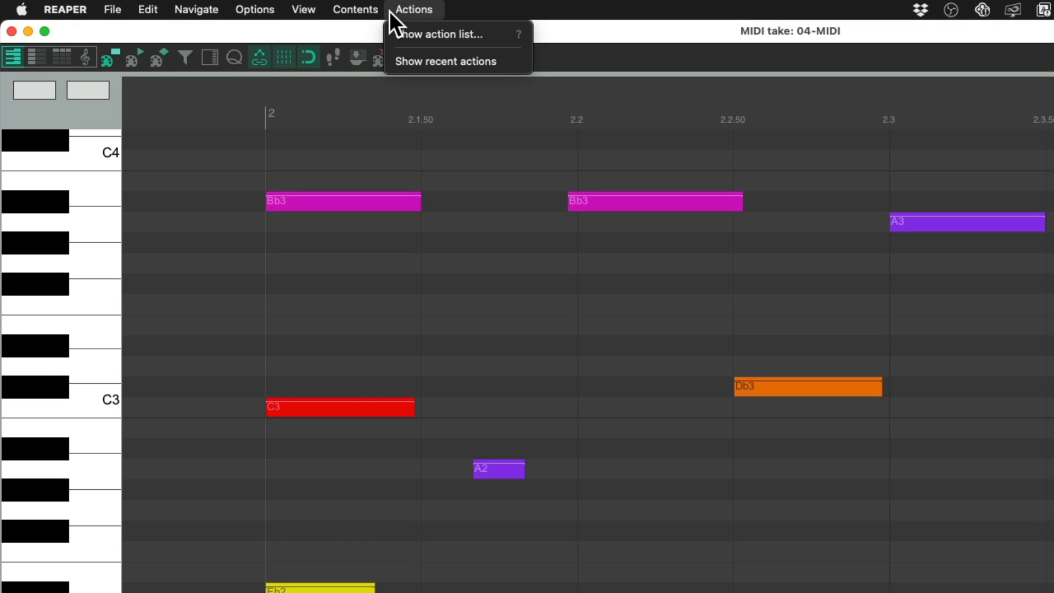
{"action": "left_click", "coordinate": [443, 34]}
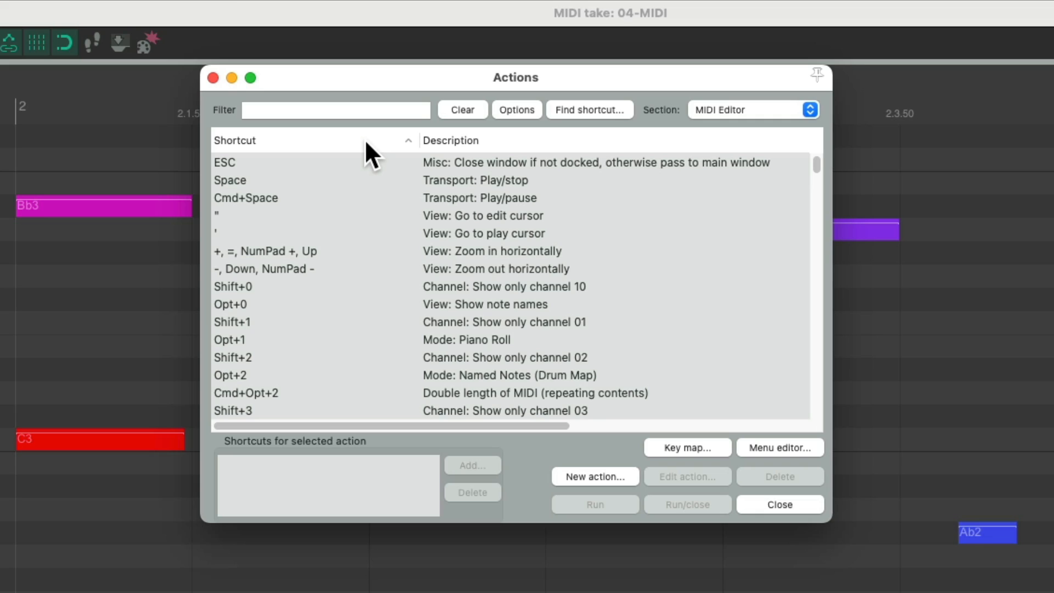
{"action": "mouse_move", "coordinate": [490, 290]}
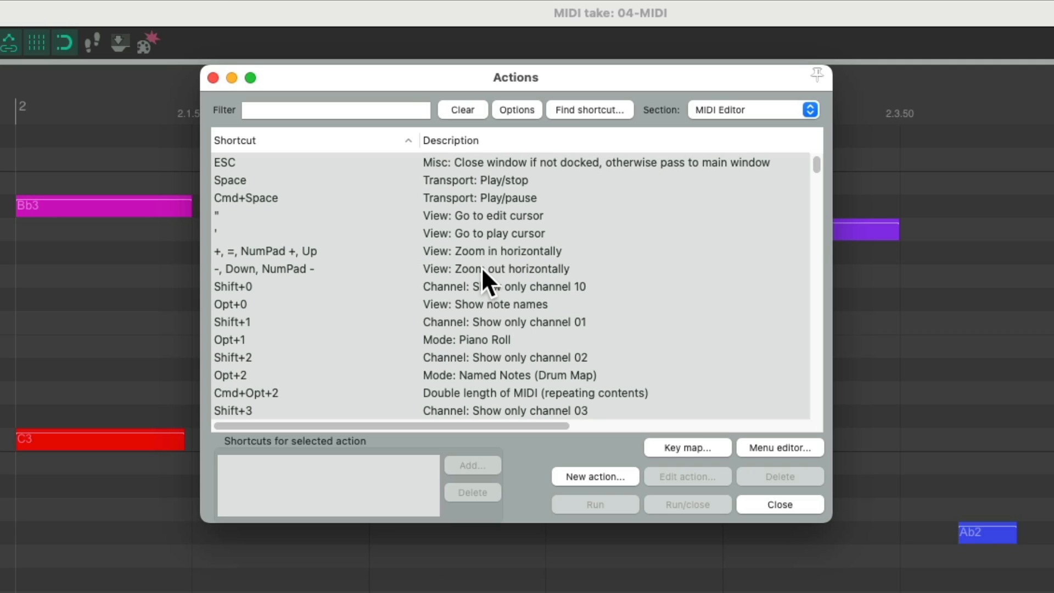
{"action": "mouse_move", "coordinate": [622, 132]}
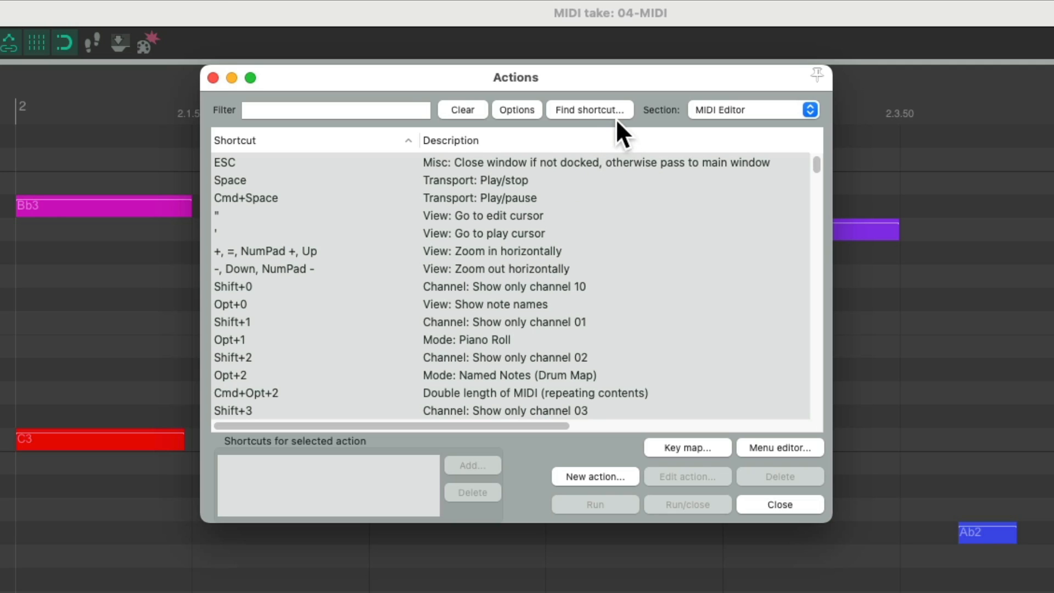
{"action": "left_click", "coordinate": [589, 110]}
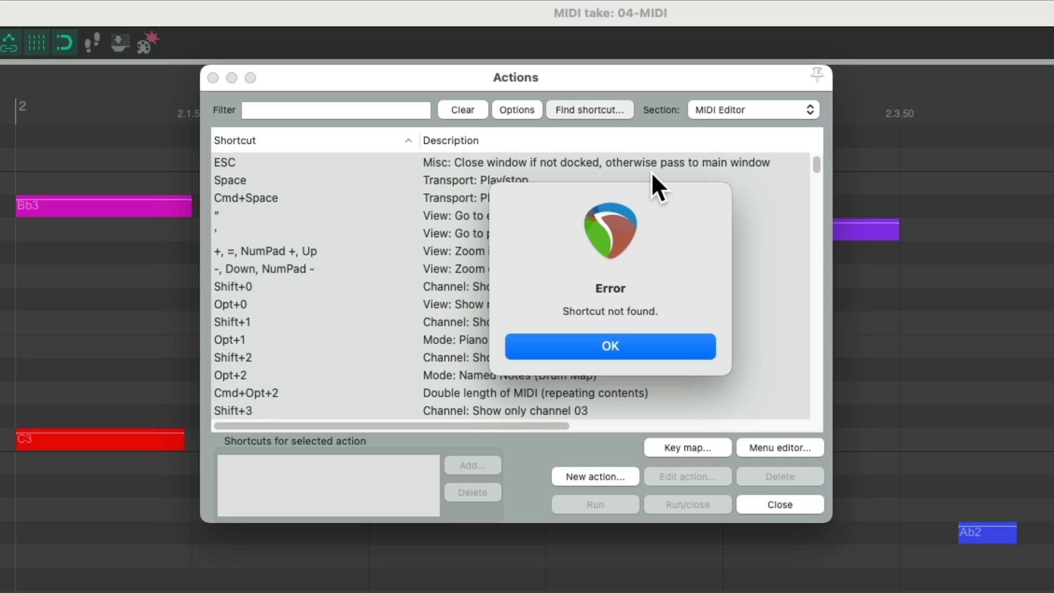
{"action": "left_click", "coordinate": [610, 346]}
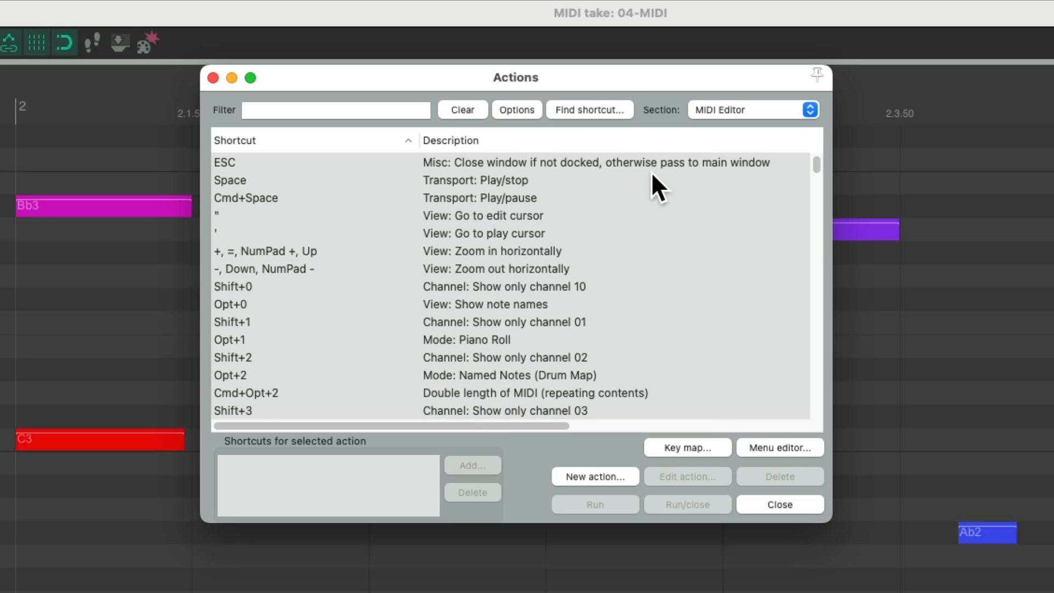
{"action": "left_click", "coordinate": [589, 109]}
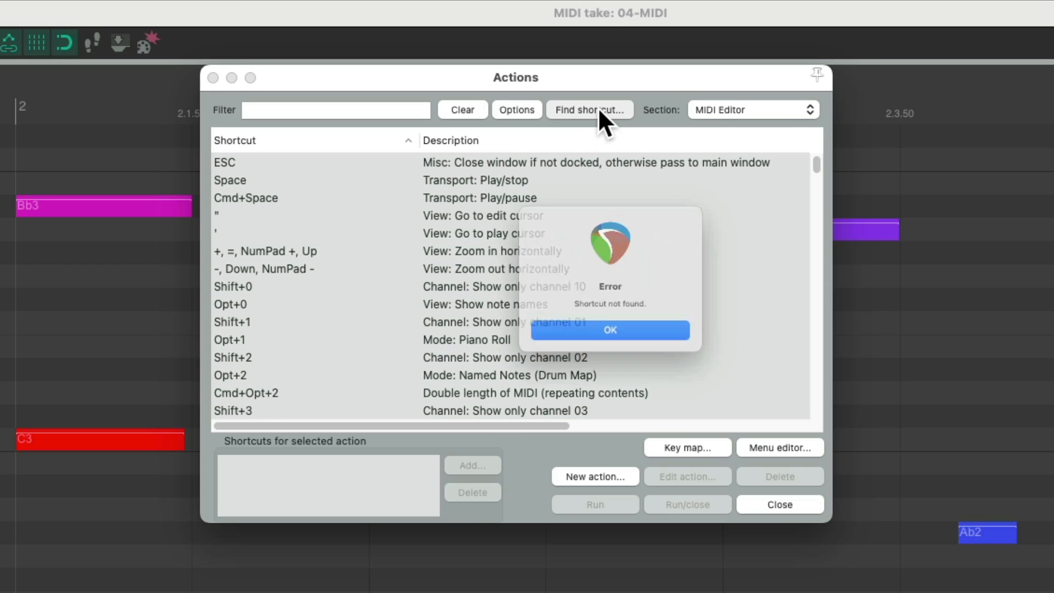
{"action": "left_click", "coordinate": [610, 330]}
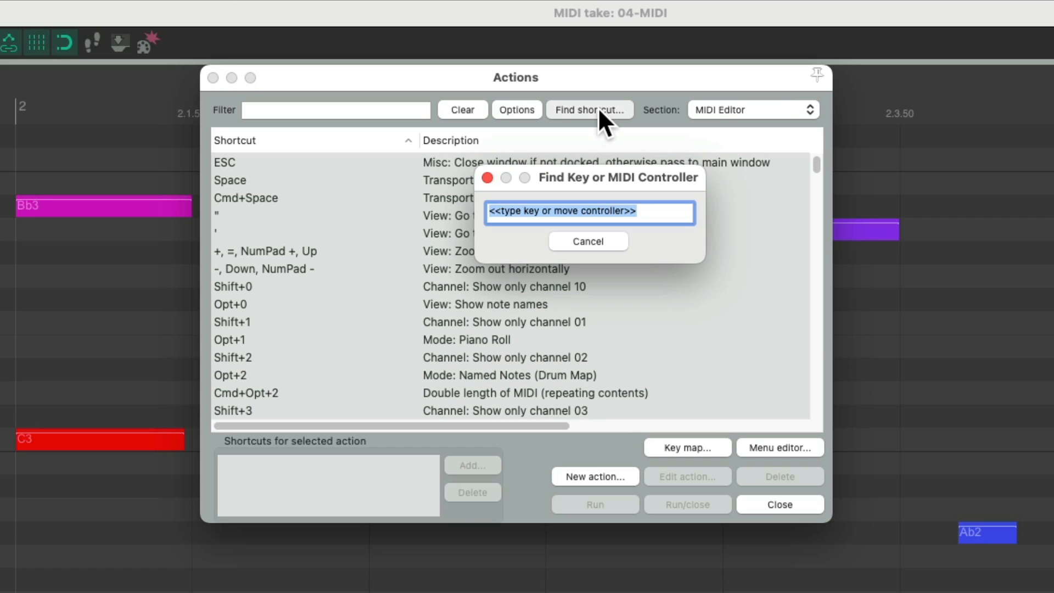
{"action": "left_click", "coordinate": [587, 240]}
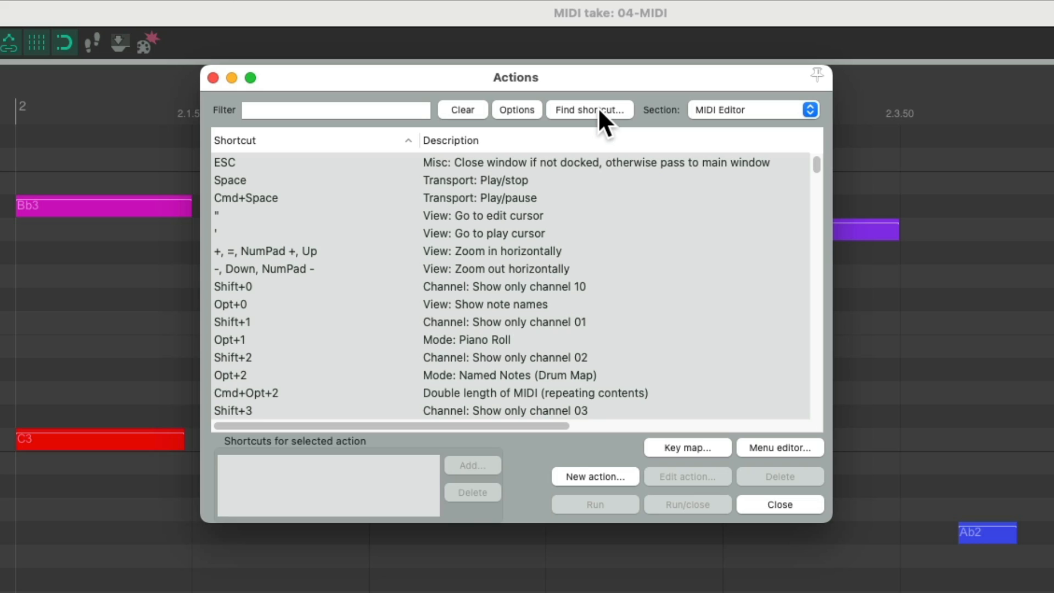
Step: Look up NumPad 8 with Find shortcut to reveal 'Edit: Move notes up one semitone'
{"action": "left_click", "coordinate": [589, 109]}
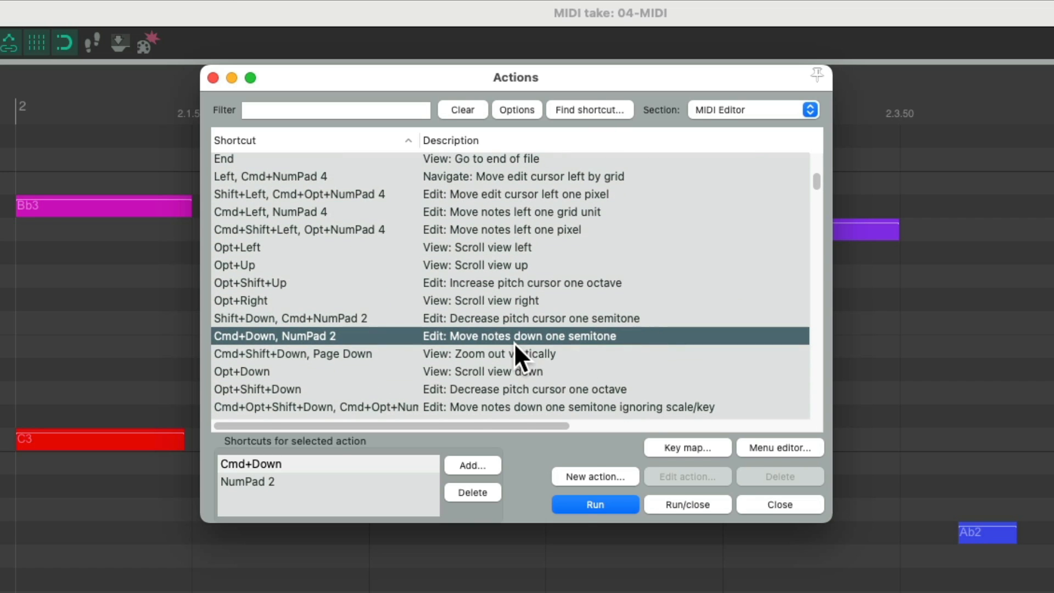
{"action": "mouse_move", "coordinate": [569, 364]}
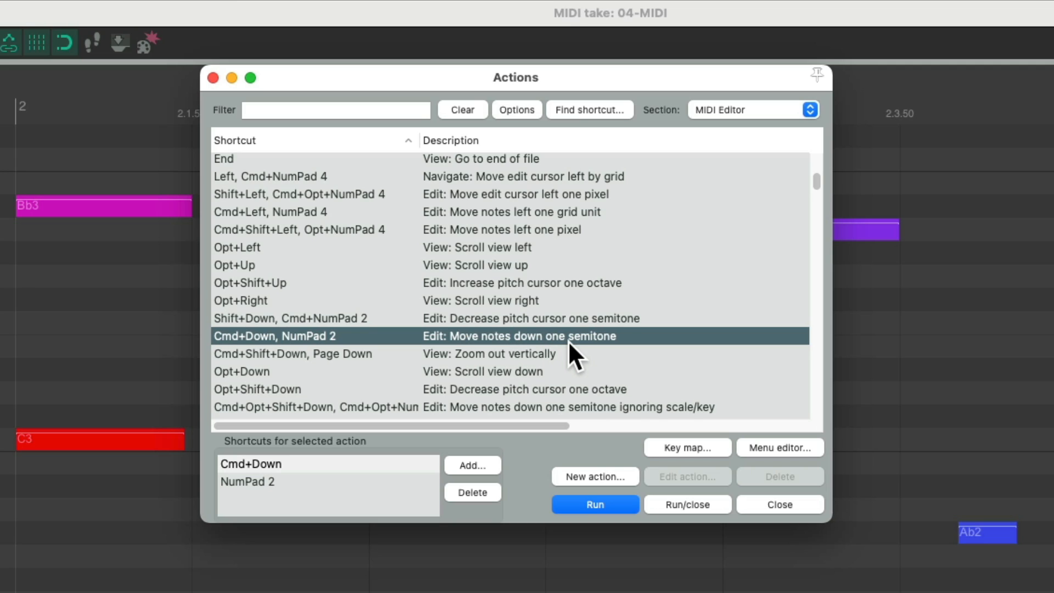
{"action": "mouse_move", "coordinate": [268, 356]}
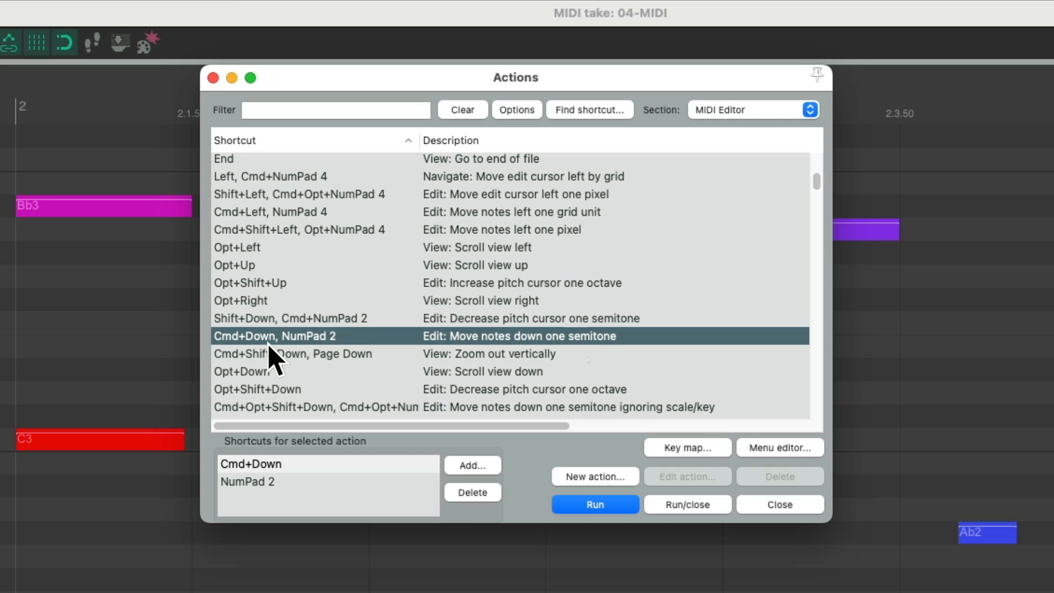
{"action": "left_click", "coordinate": [590, 110]}
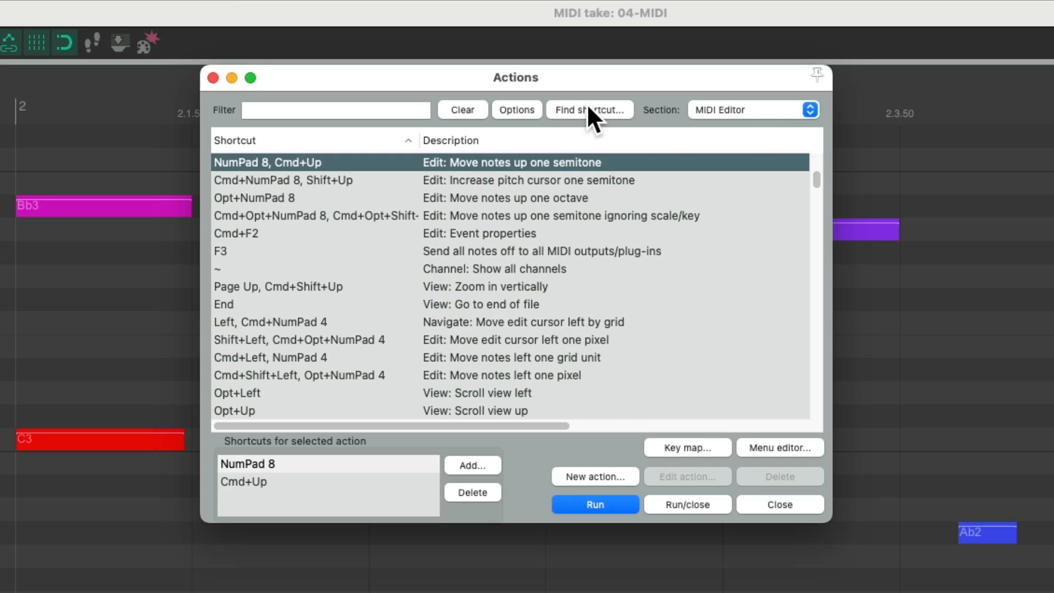
{"action": "mouse_move", "coordinate": [558, 181]}
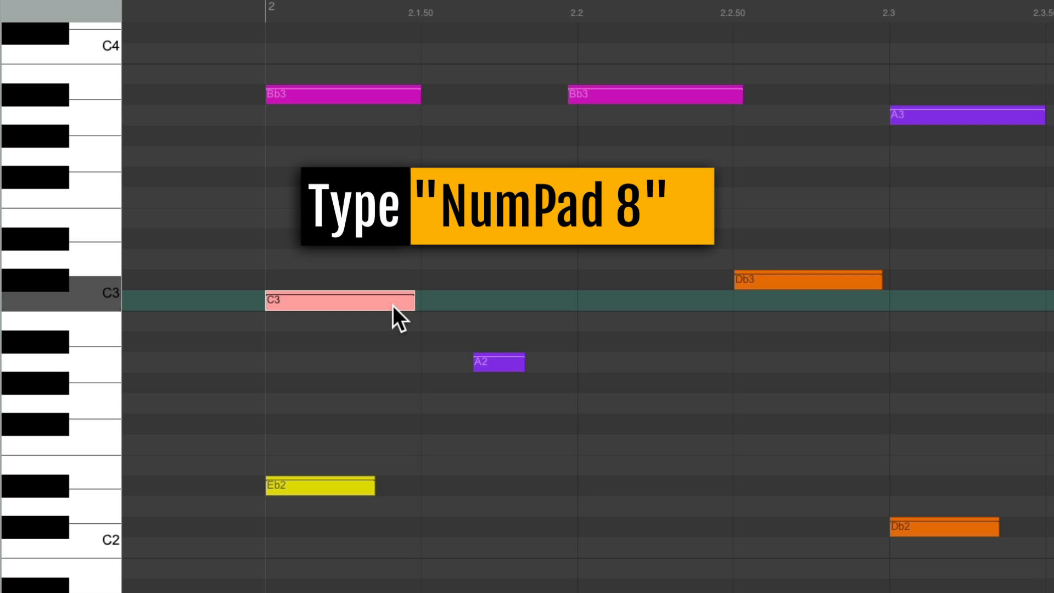
Step: Shift the selected notes by semitones using NumPad 8 and NumPad 2
{"action": "key", "text": "NumPad8"}
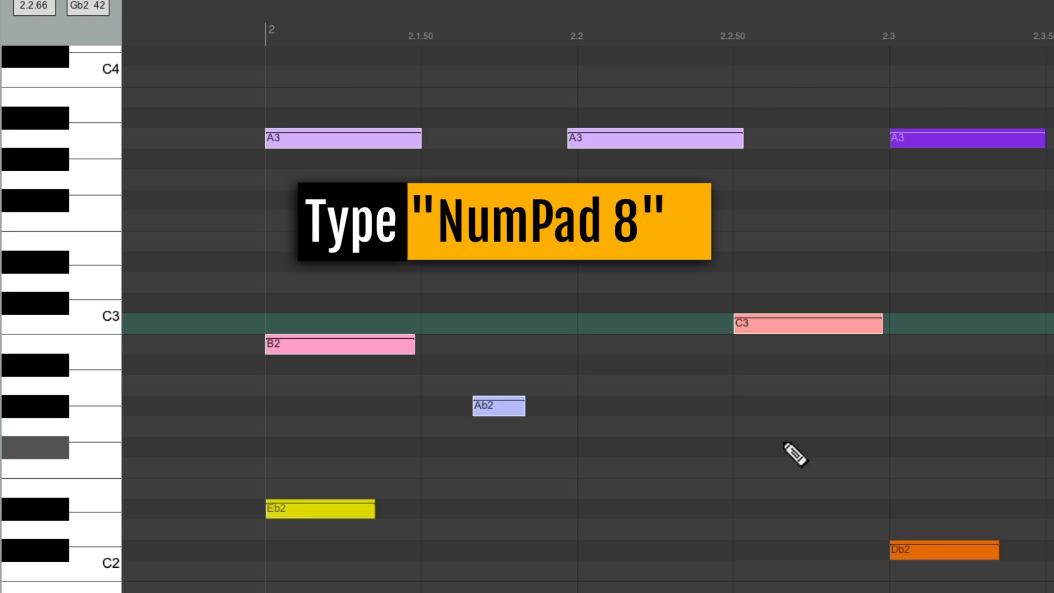
{"action": "key", "text": "NumPad8"}
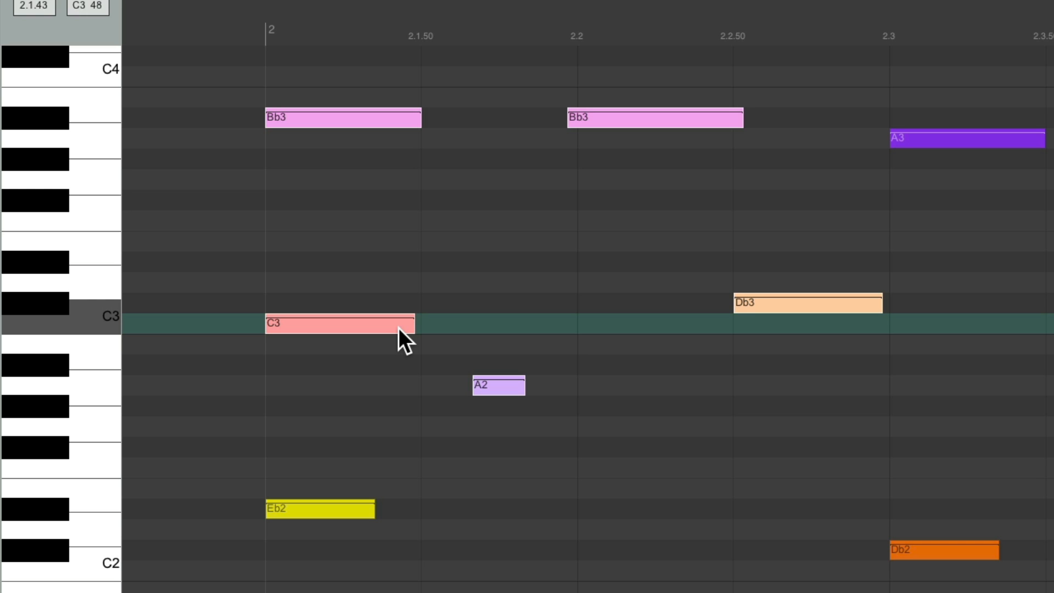
{"action": "key", "text": "NumPad2"}
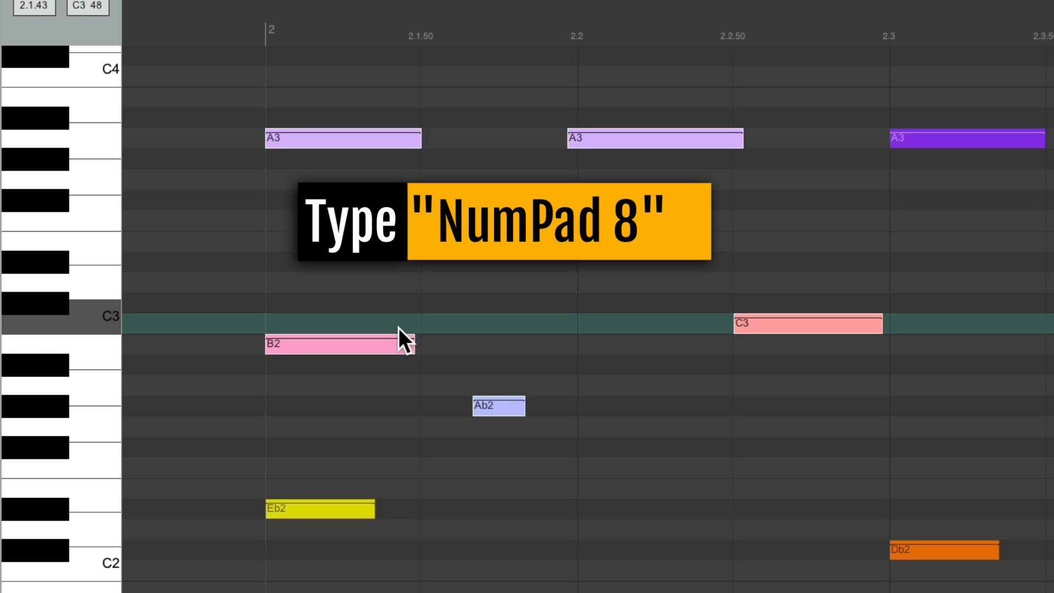
Step: Find 'Move notes left/right one grid unit', then shift the C3 note right with NumPad 6
{"action": "key", "text": "numpad8"}
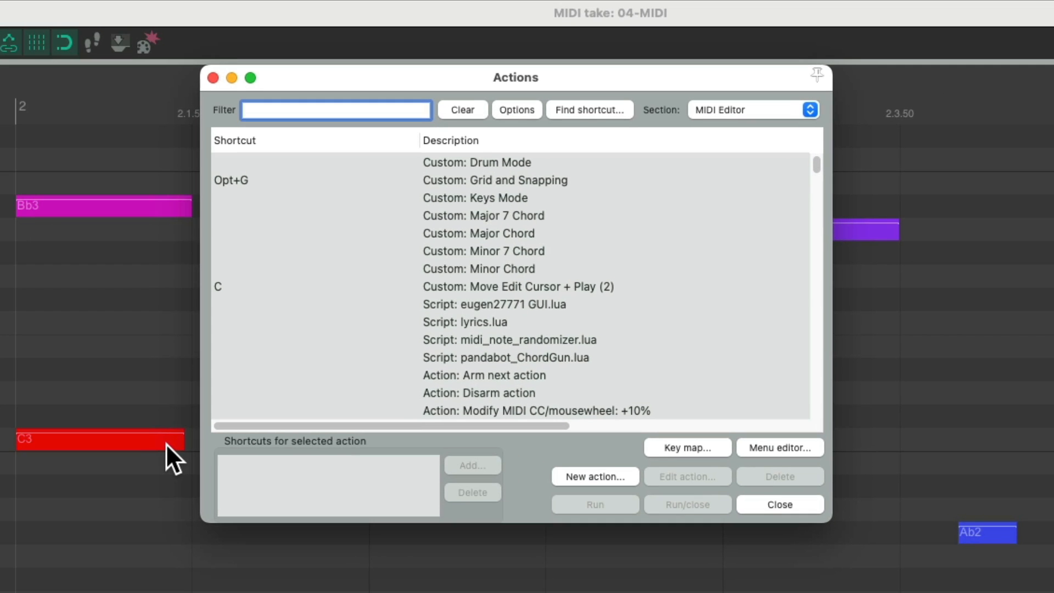
{"action": "left_click", "coordinate": [590, 109]}
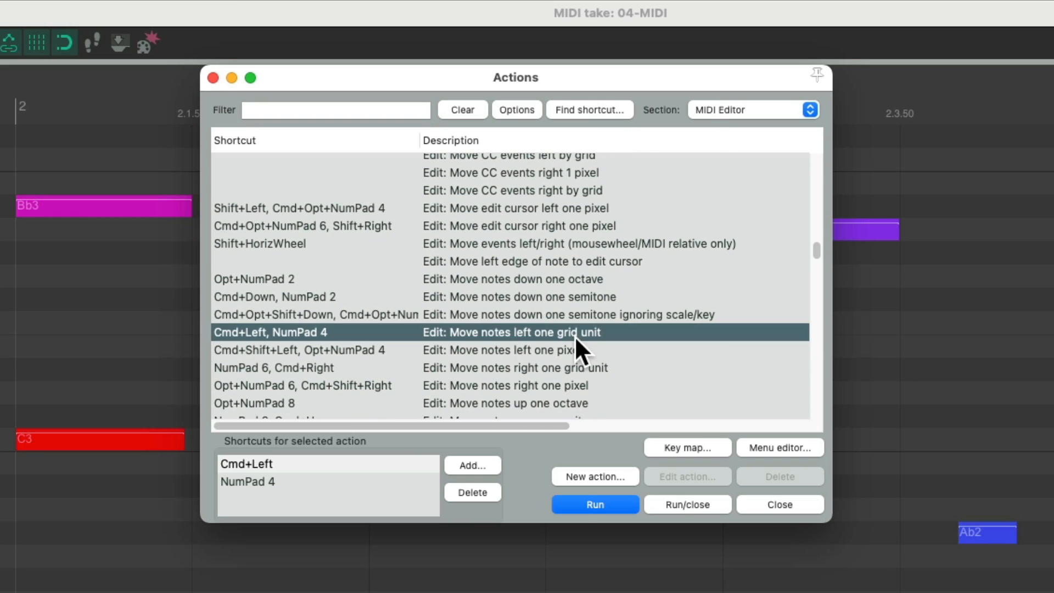
{"action": "mouse_move", "coordinate": [551, 354]}
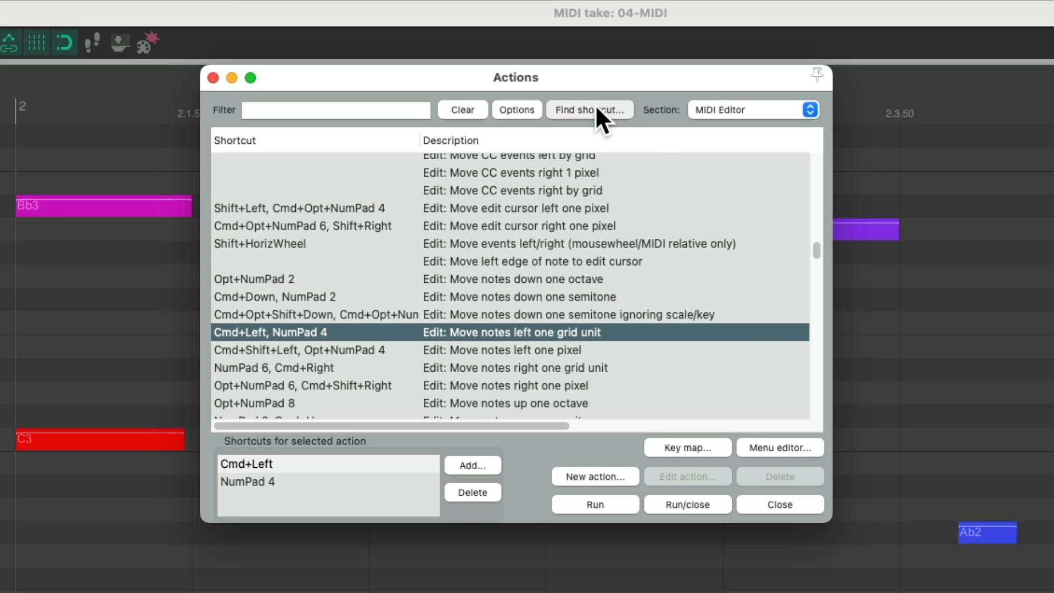
{"action": "left_click", "coordinate": [525, 368]}
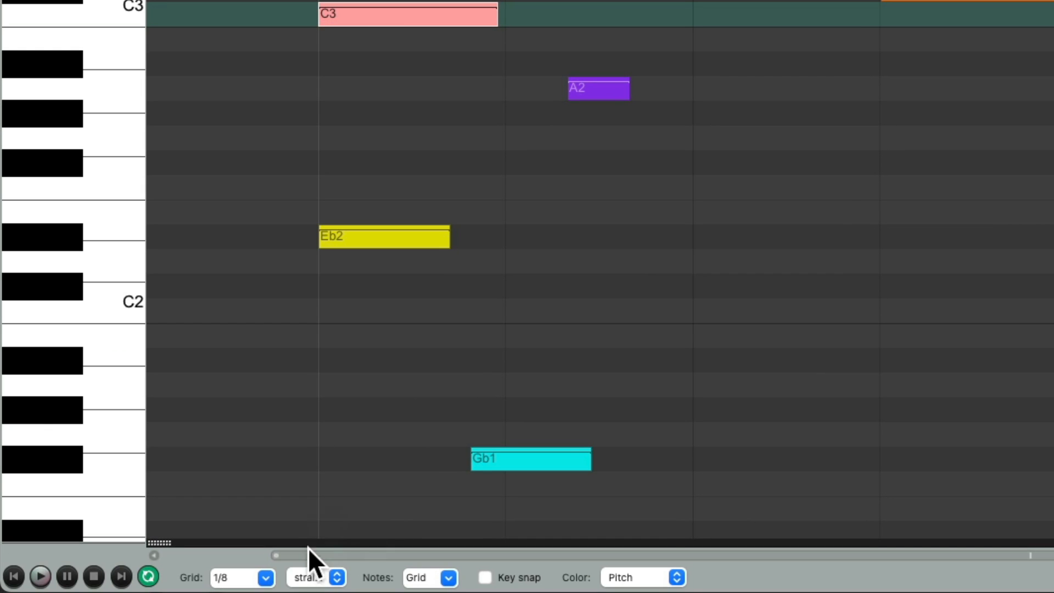
{"action": "left_click", "coordinate": [237, 578]}
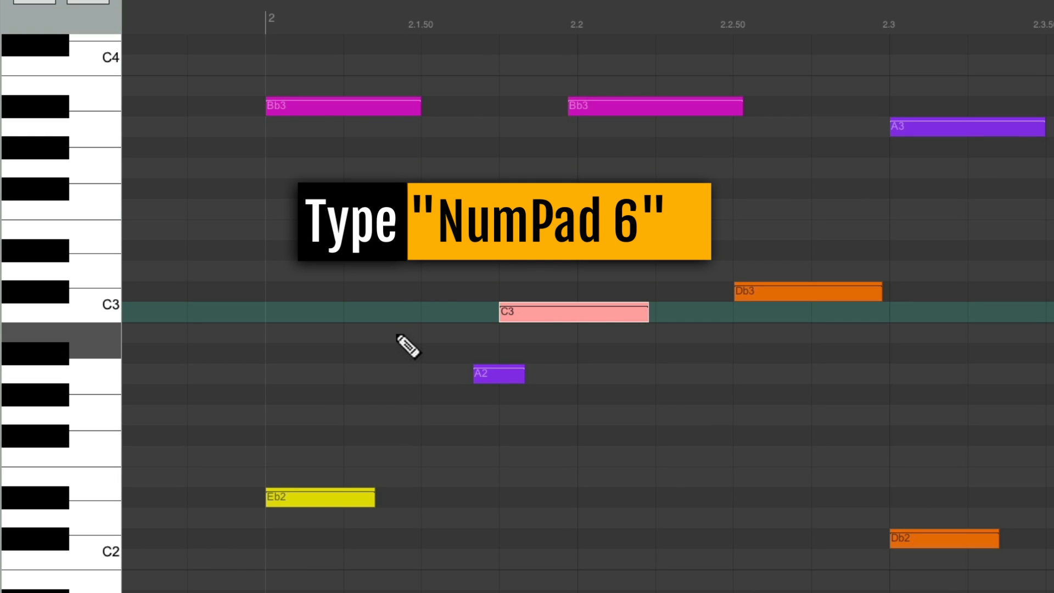
{"action": "key", "text": "NumPad 6"}
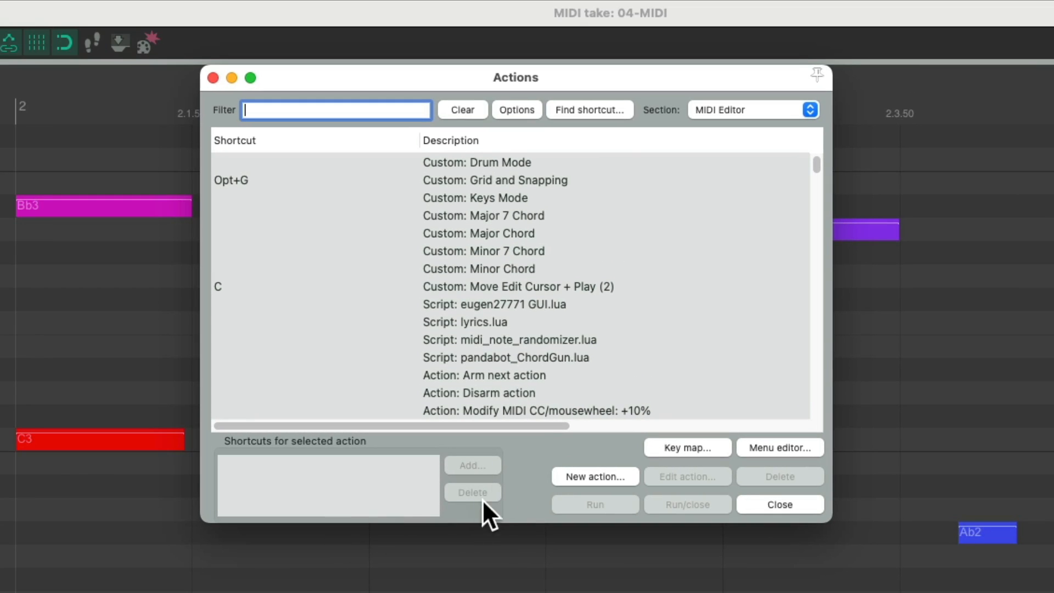
{"action": "left_click", "coordinate": [589, 109]}
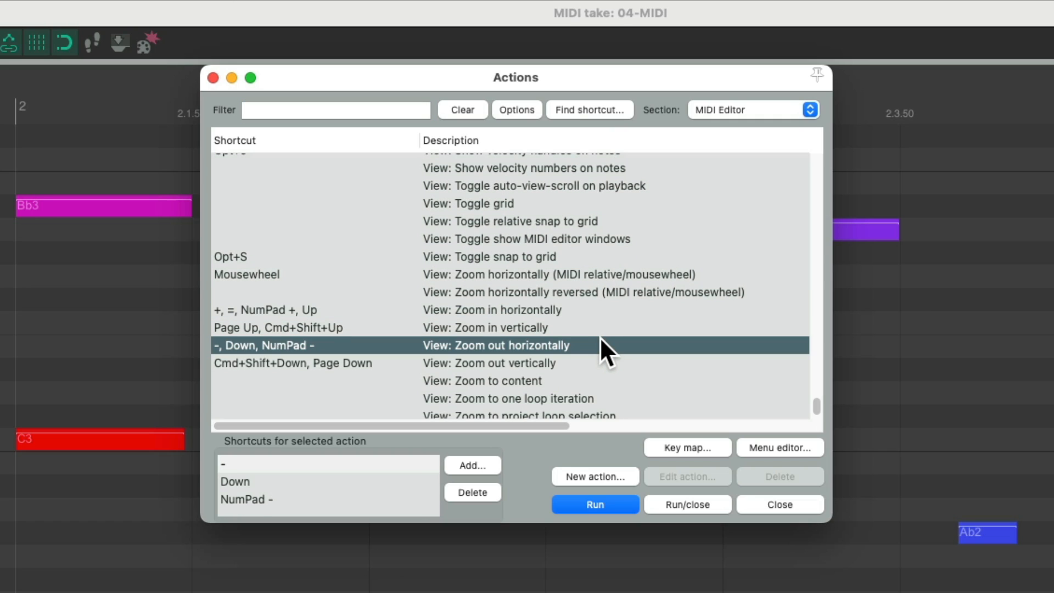
{"action": "mouse_move", "coordinate": [594, 358]}
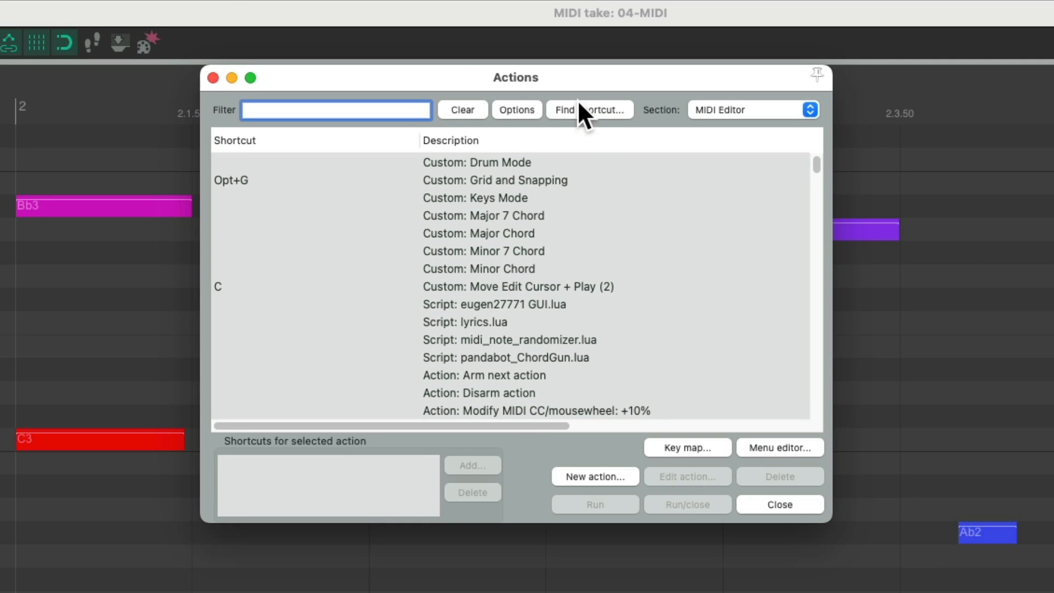
Step: Look up Opt+NumPad 8 and select 'Edit: Move notes up one octave'
{"action": "left_click", "coordinate": [589, 110]}
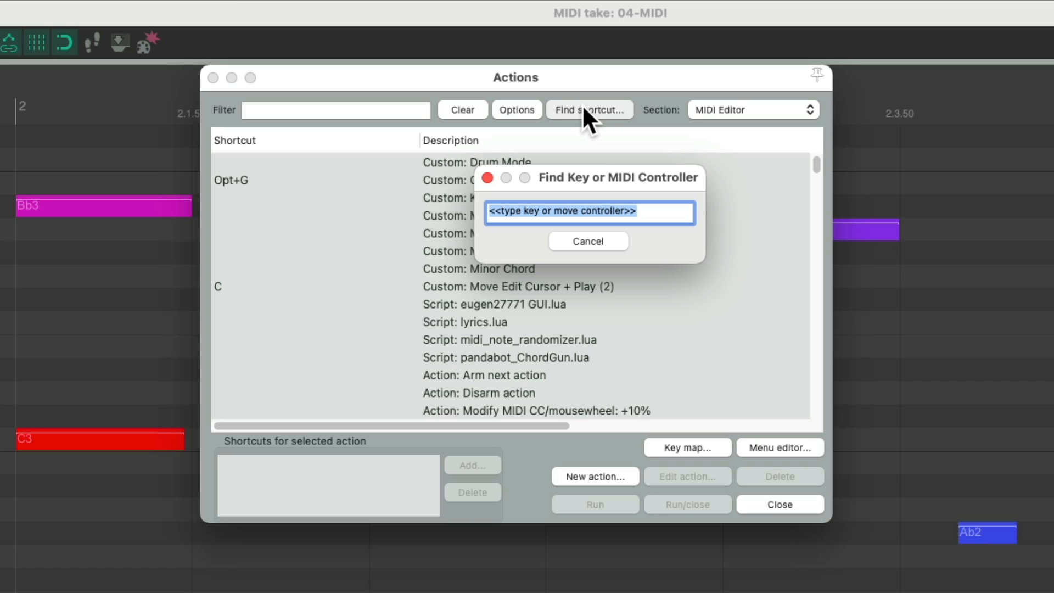
{"action": "key", "text": "Opt+NumPad2"}
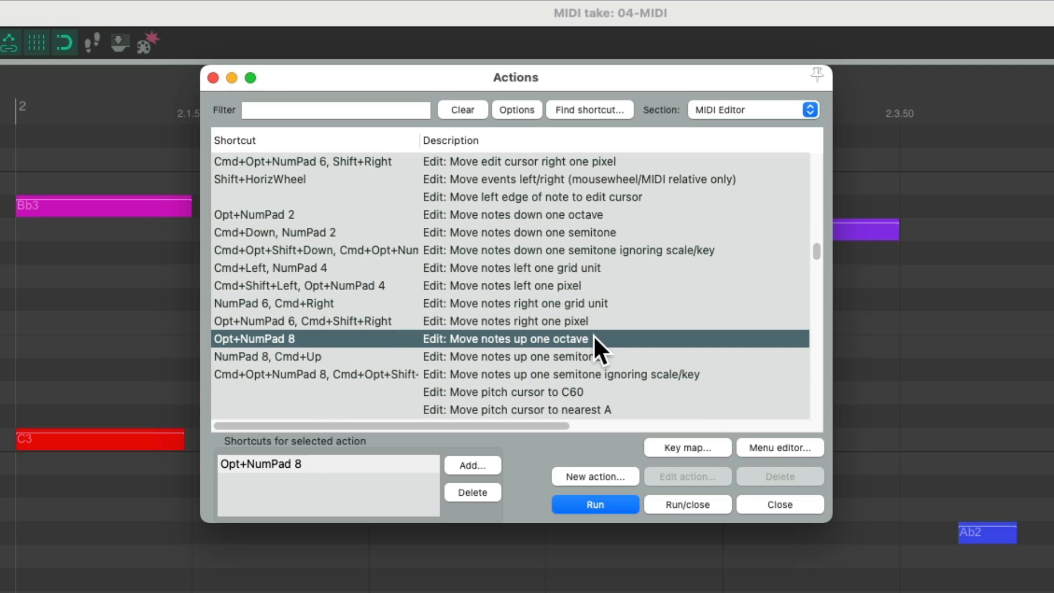
{"action": "left_click", "coordinate": [595, 504]}
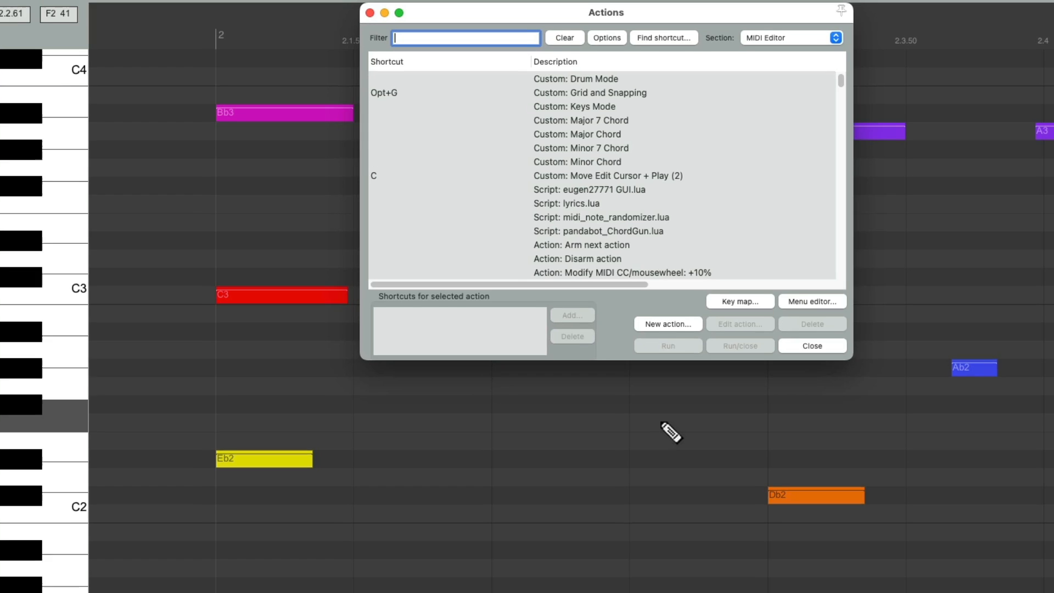
{"action": "left_click", "coordinate": [664, 37]}
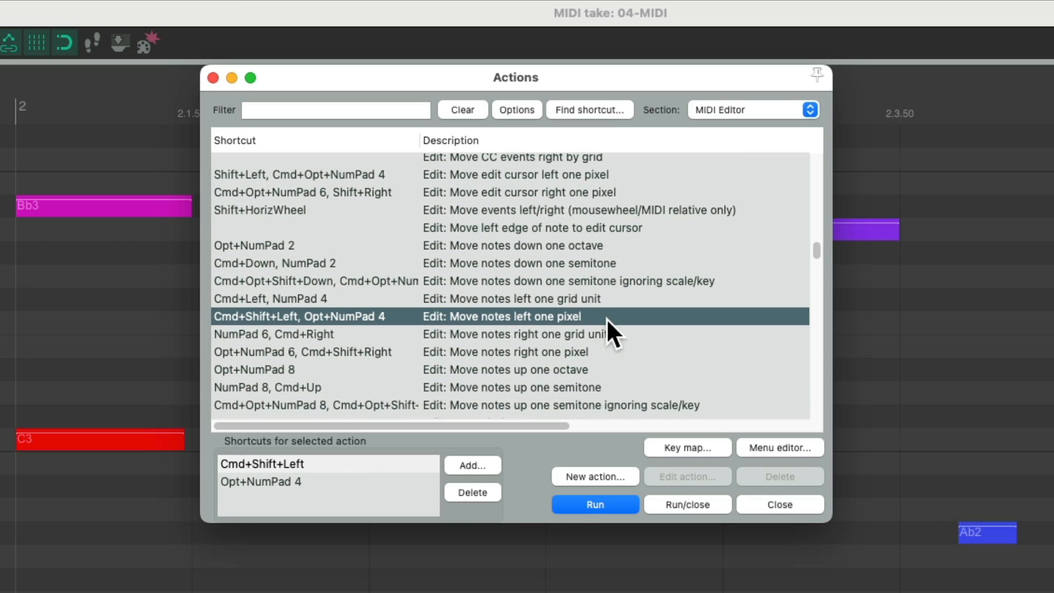
{"action": "left_click", "coordinate": [590, 109]}
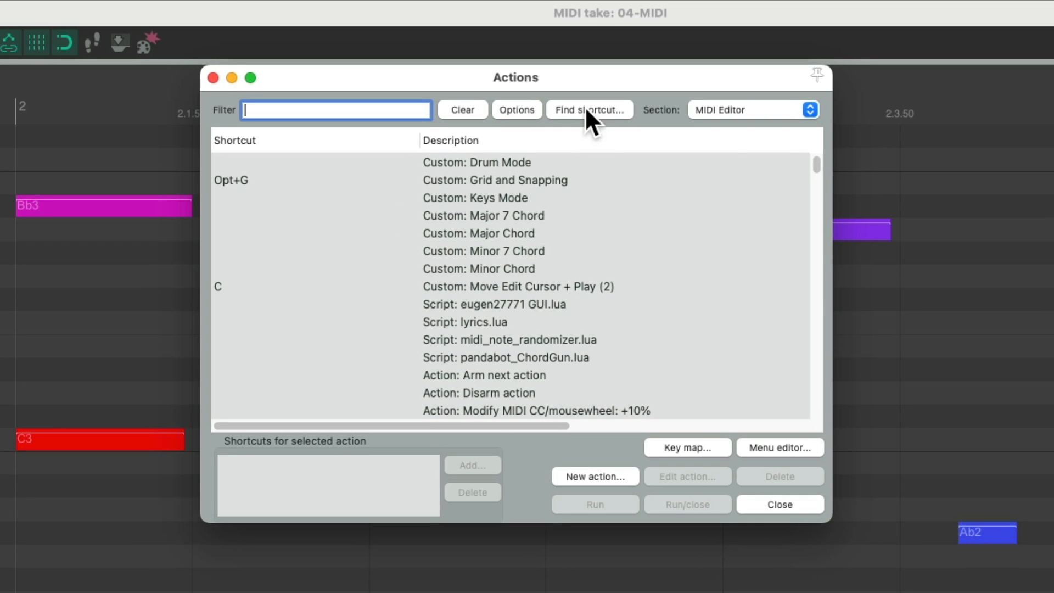
{"action": "left_click", "coordinate": [589, 109]}
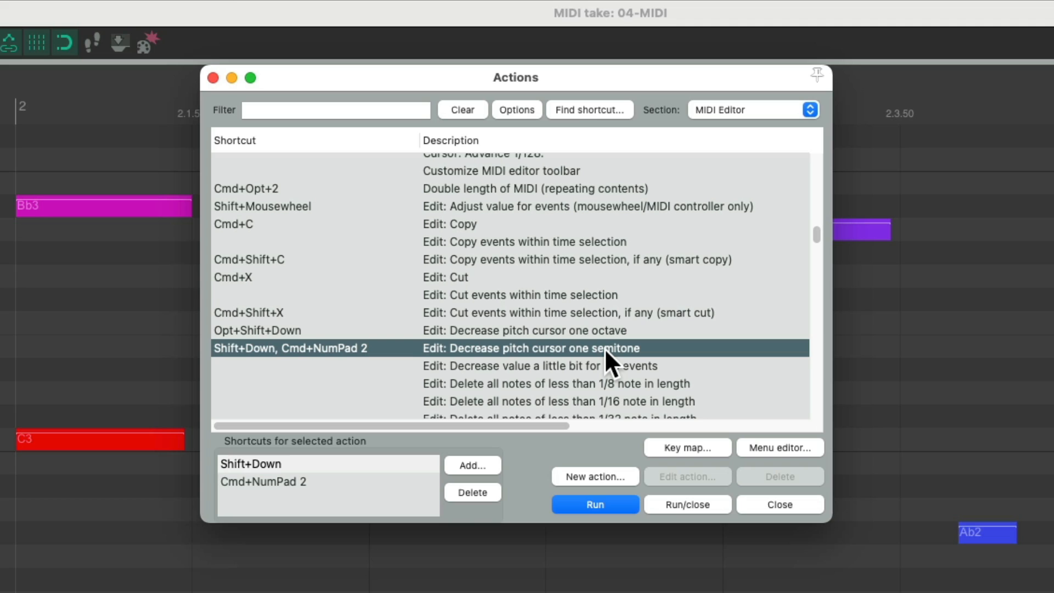
Step: Look up Cmd+NumPad 8, then raise the pitch cursor above C3 with NumPad 8
{"action": "left_click", "coordinate": [590, 109]}
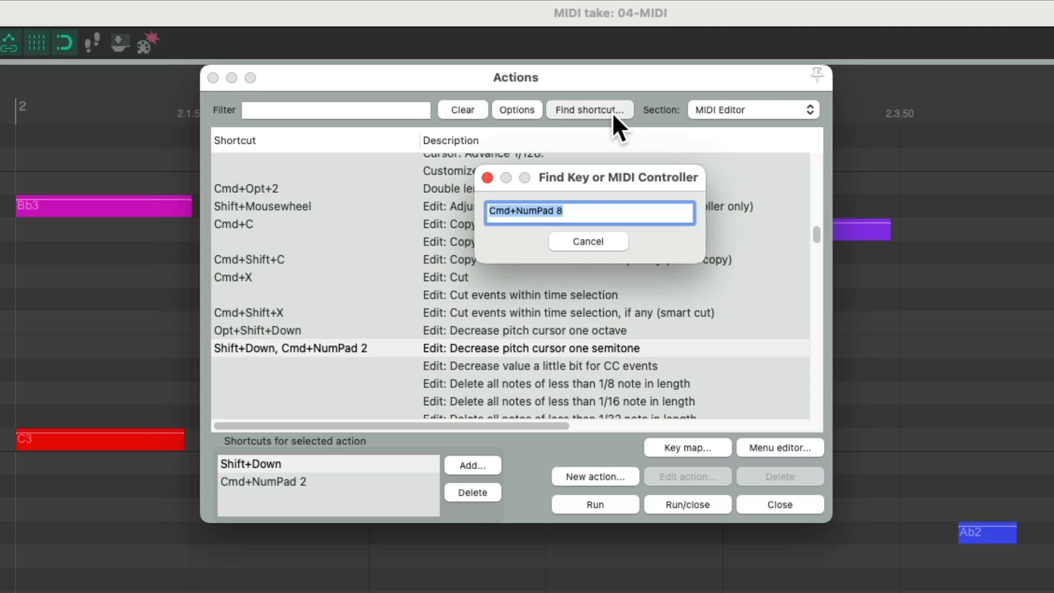
{"action": "key", "text": "Return"}
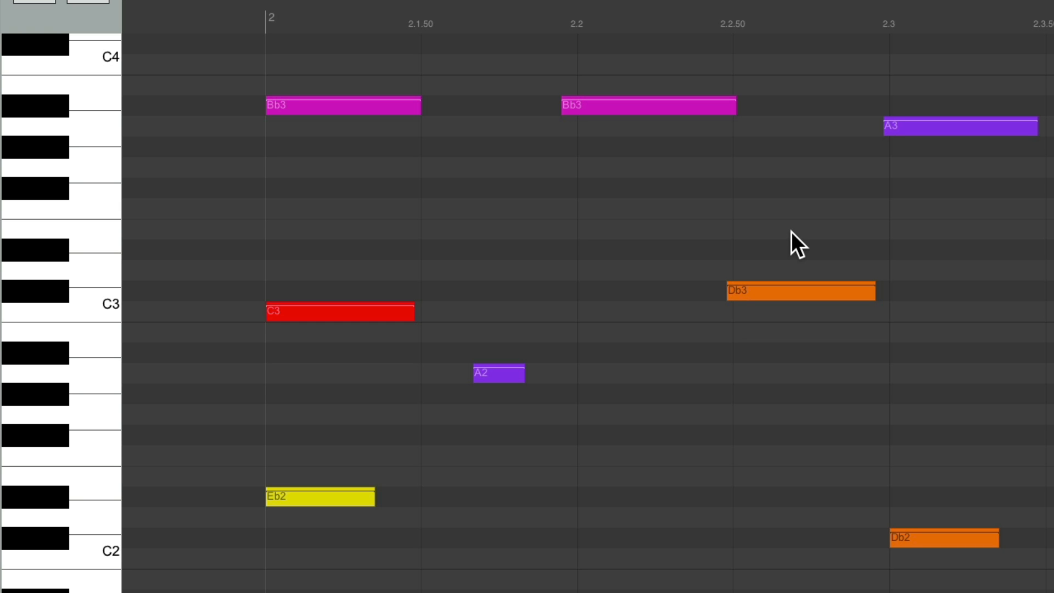
{"action": "mouse_move", "coordinate": [137, 315]}
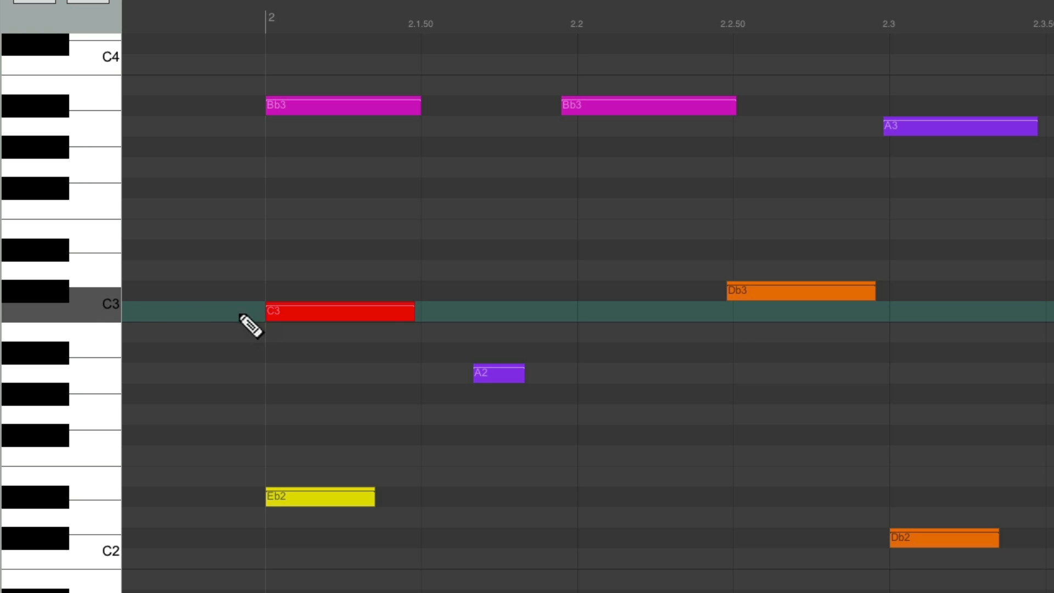
{"action": "mouse_move", "coordinate": [631, 331]}
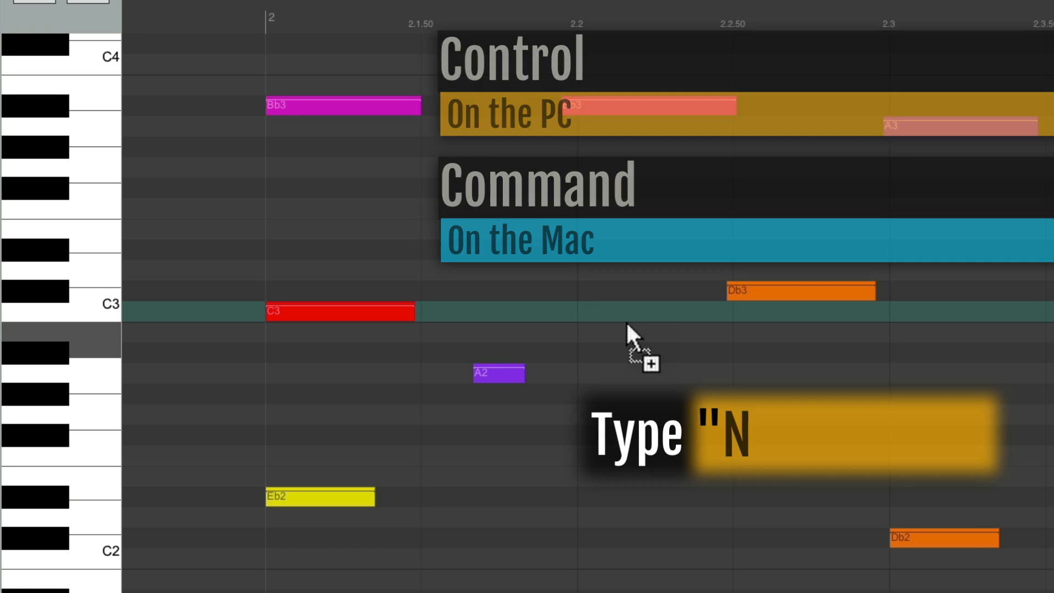
{"action": "key", "text": "NumPad8"}
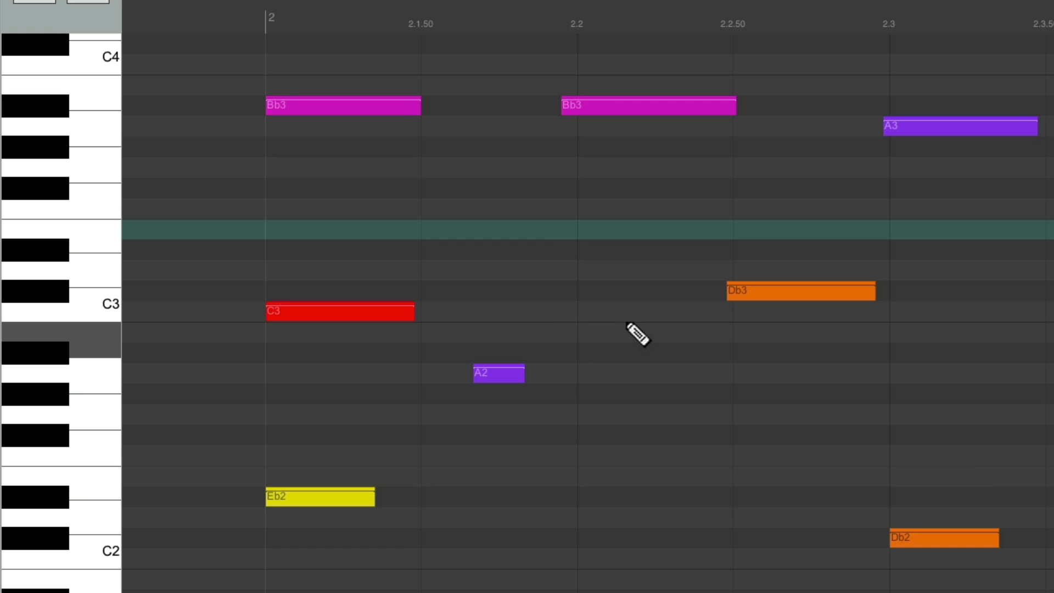
Step: Find 'Move edit cursor right by grid' (Cmd+NumPad 6) and step the cursor to beat 2.3
{"action": "left_click", "coordinate": [589, 110]}
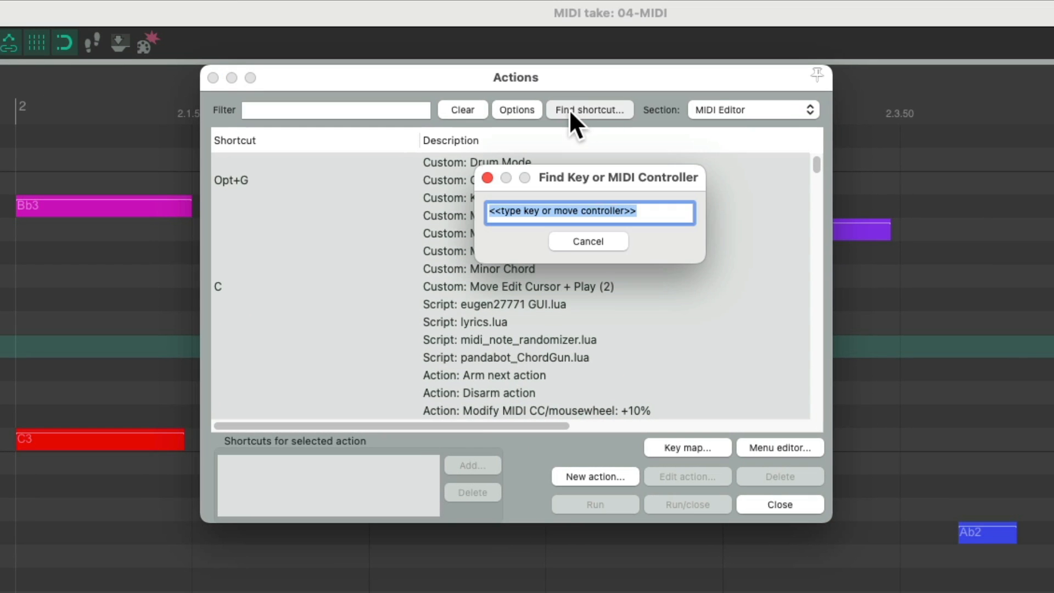
{"action": "key", "text": "Cmd+NumPad4"}
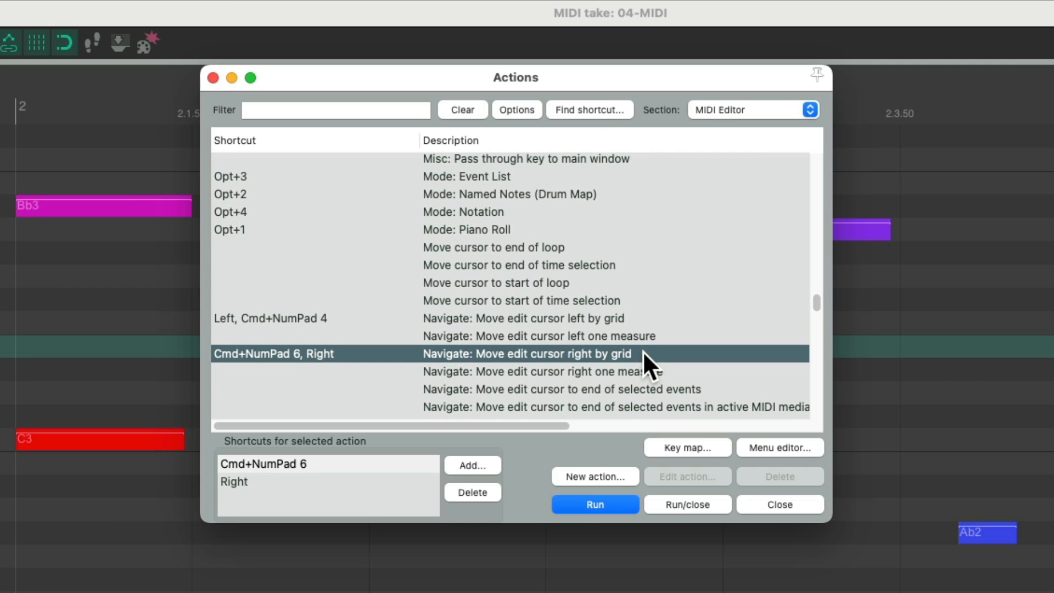
{"action": "left_click", "coordinate": [595, 504]}
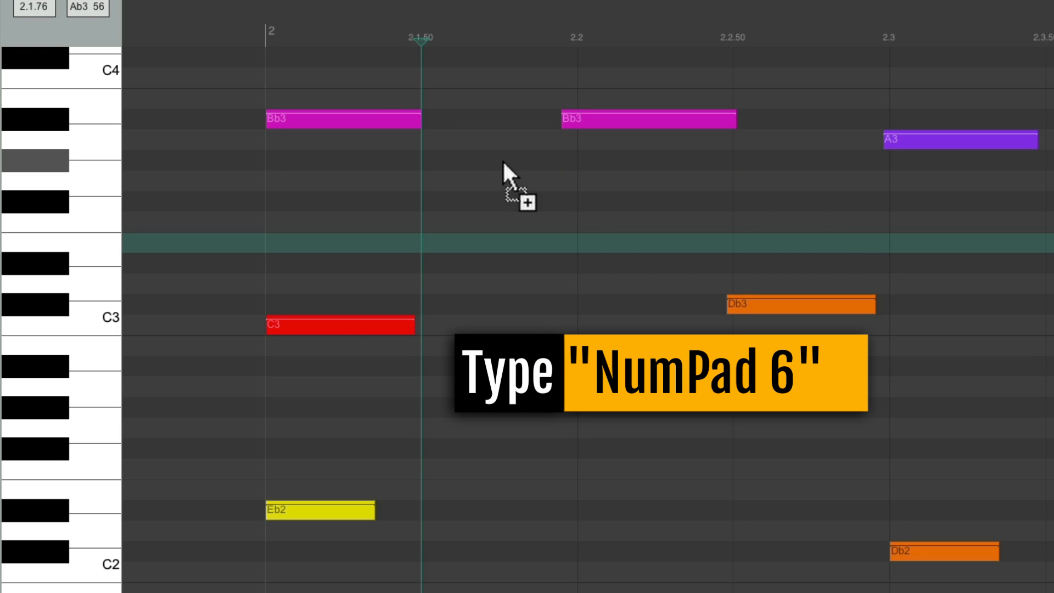
{"action": "key", "text": "NumPad6"}
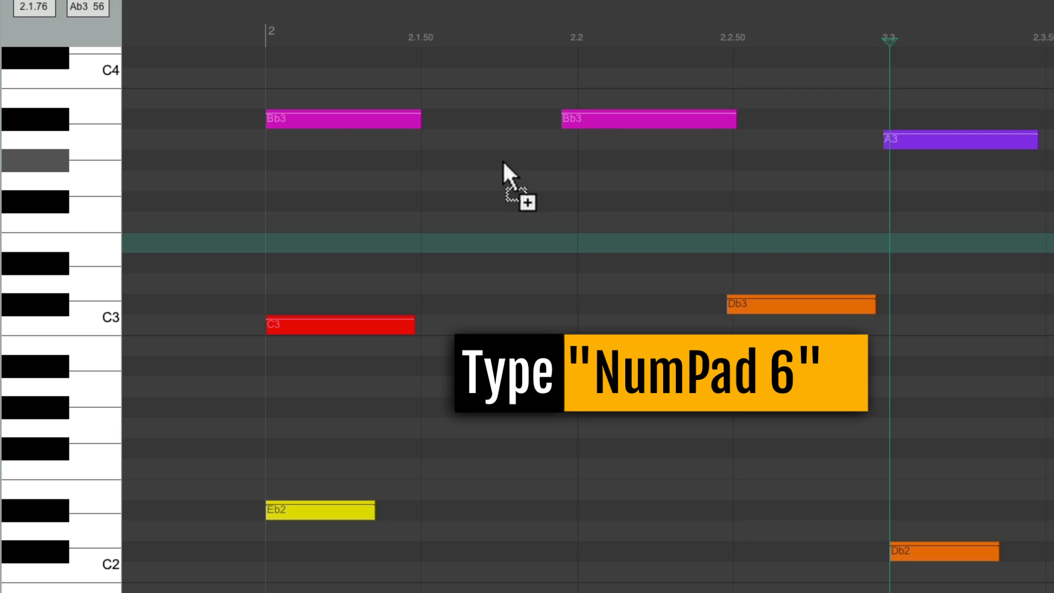
{"action": "key", "text": "NumPad4"}
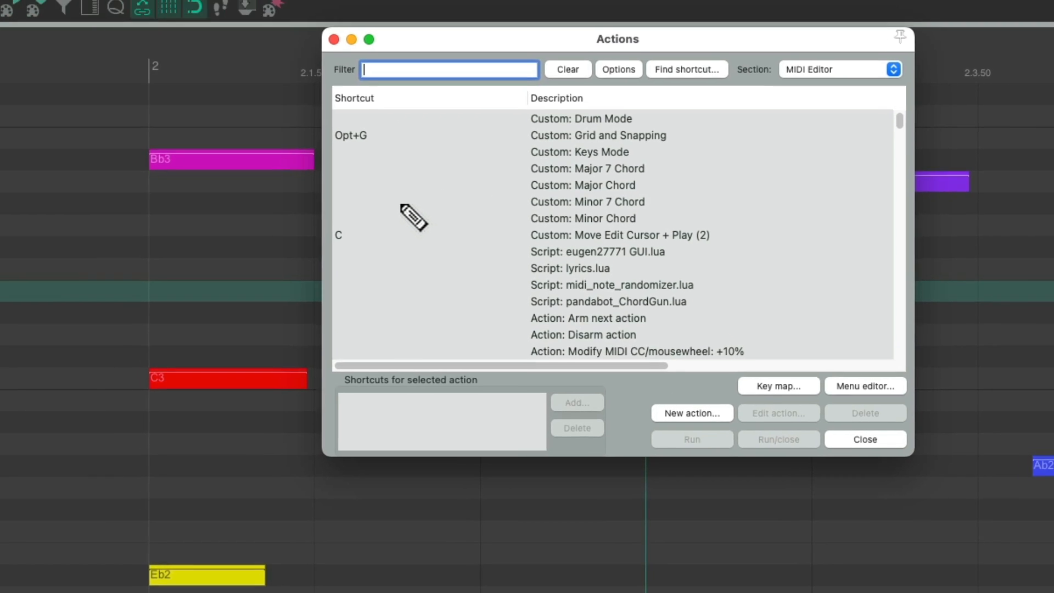
Step: Look up Cmd+NumPad 5 'Insert note at edit cursor' and add an F3 note
{"action": "left_click", "coordinate": [686, 69]}
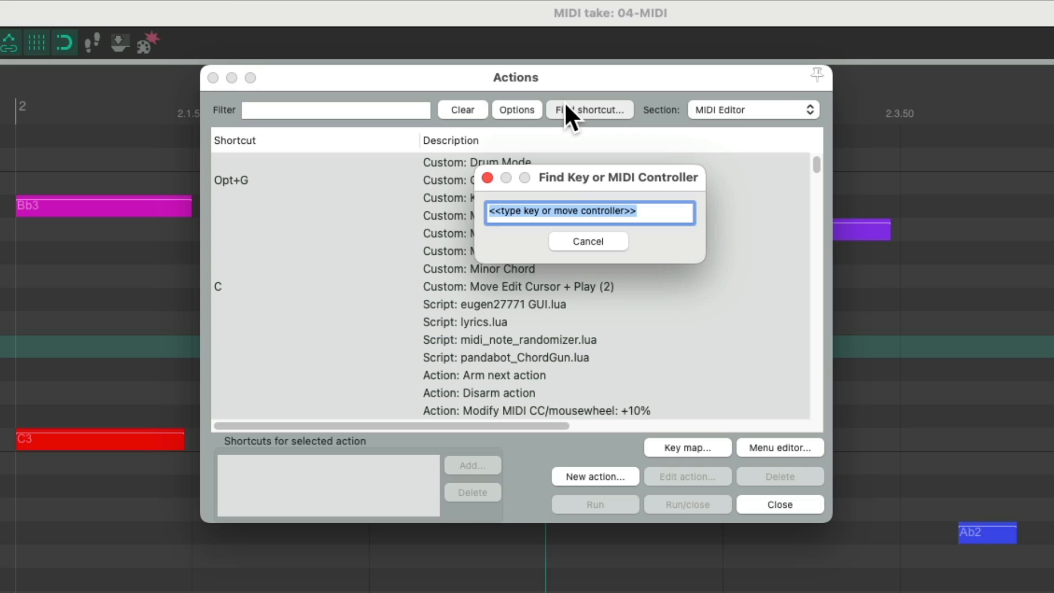
{"action": "key", "text": "Cmd+NumPad5"}
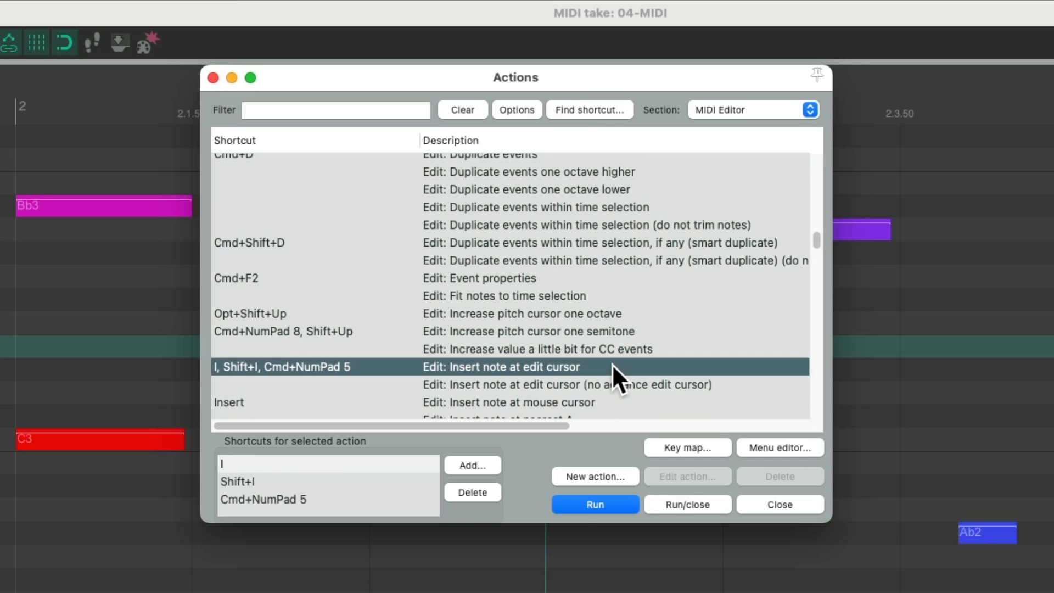
{"action": "left_click", "coordinate": [594, 504]}
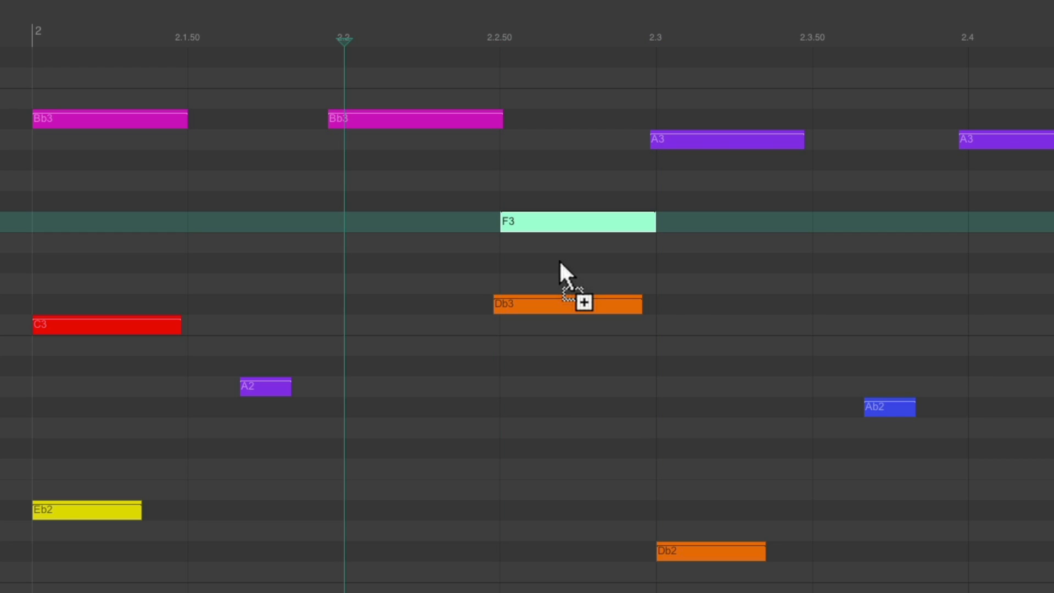
{"action": "left_click", "coordinate": [260, 222]}
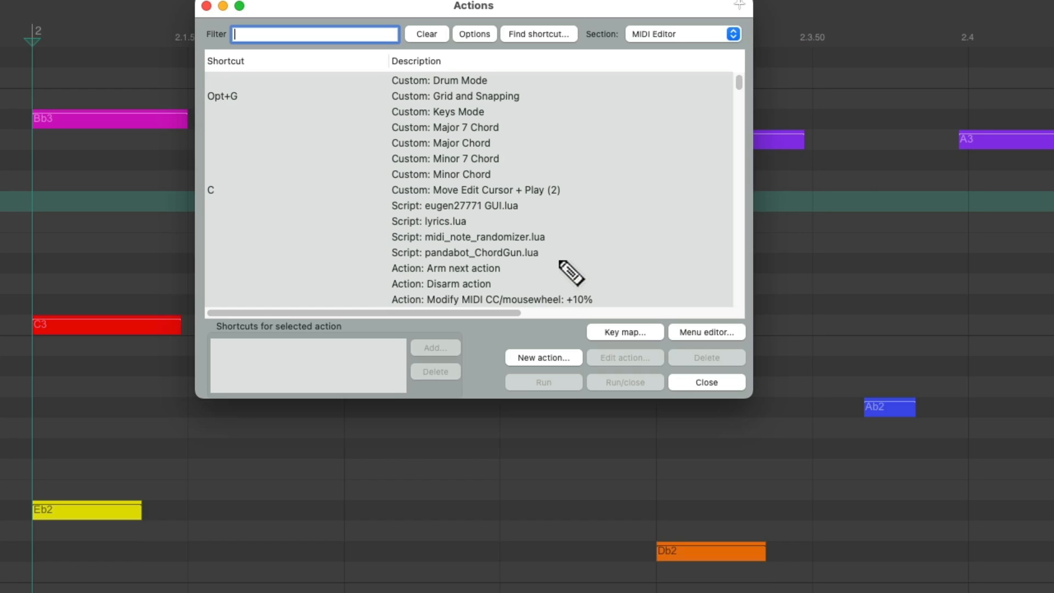
Step: Search the Actions list and select 'Edit: Move notes down one semitone ignoring scale/key'
{"action": "left_click", "coordinate": [538, 34]}
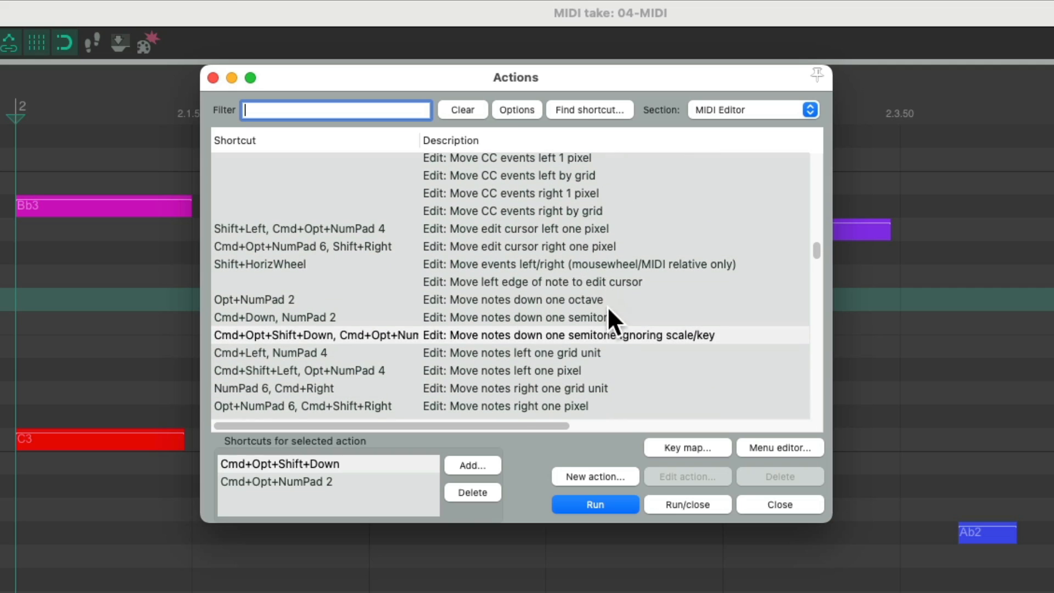
{"action": "left_click", "coordinate": [592, 335]}
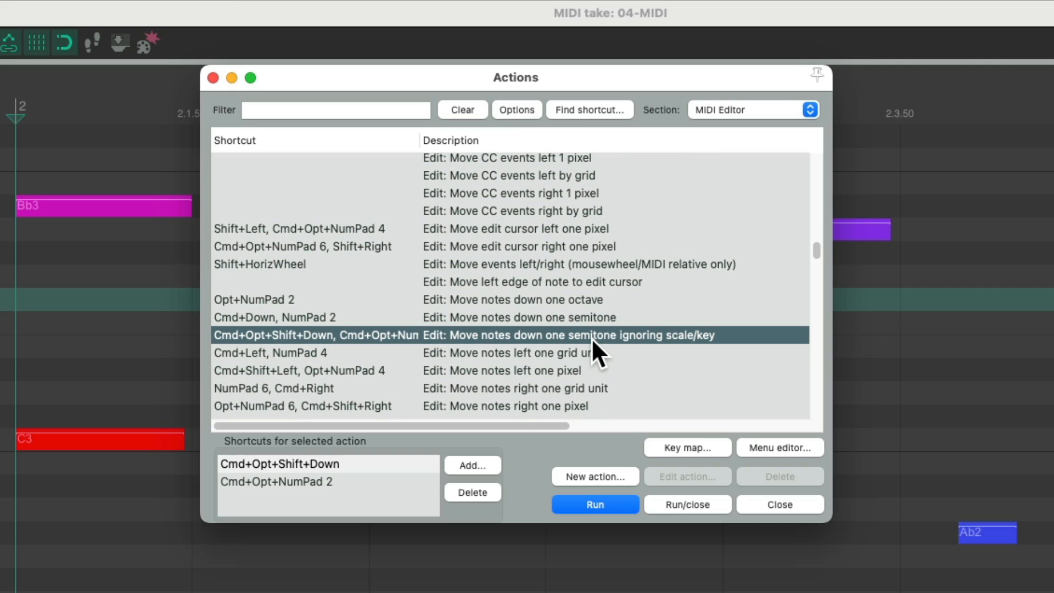
{"action": "left_click", "coordinate": [590, 109]}
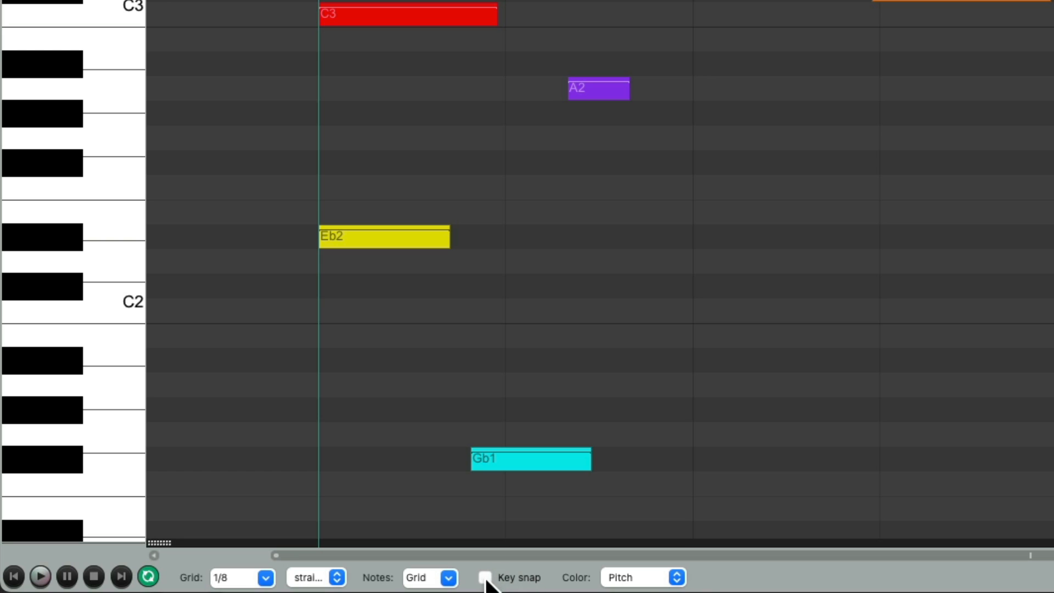
Step: Enable Key snap, then drag the C3 note up to E3 and back down
{"action": "left_click", "coordinate": [485, 577]}
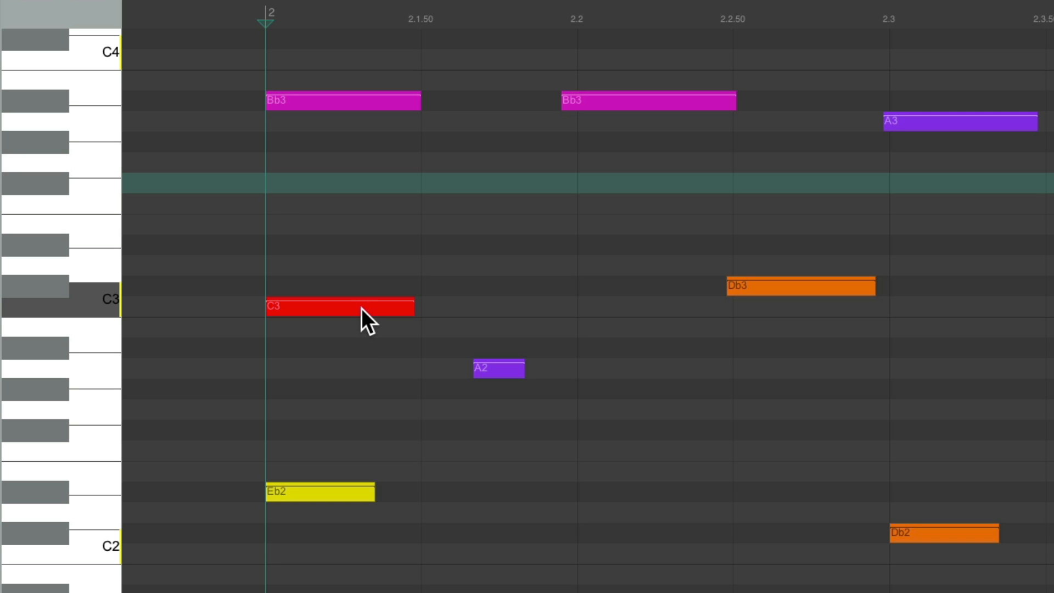
{"action": "left_click", "coordinate": [361, 307]}
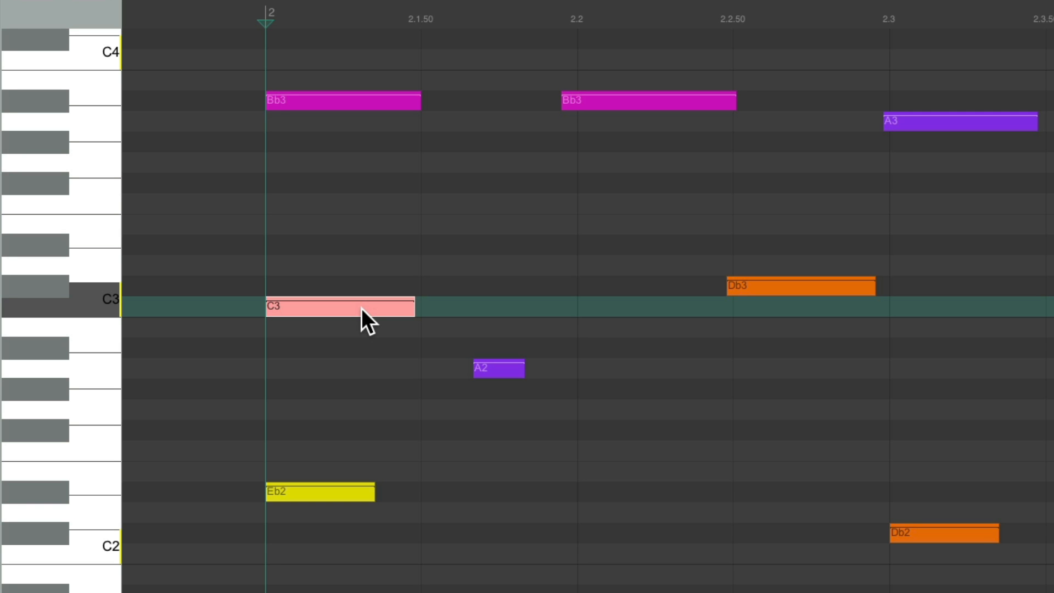
{"action": "left_click_drag", "start_coordinate": [339, 306], "coordinate": [339, 224]}
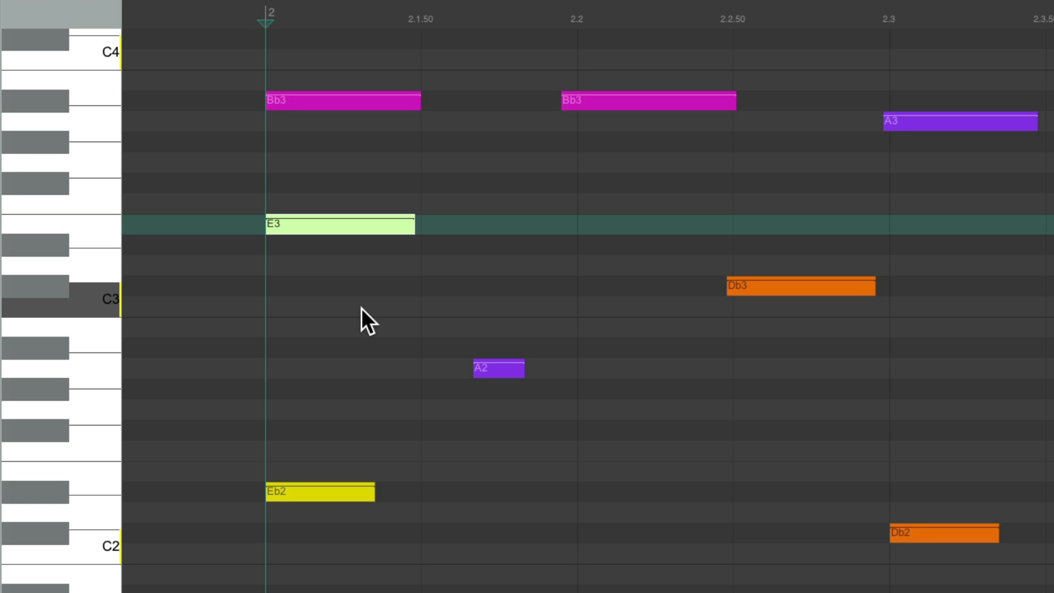
{"action": "left_click_drag", "start_coordinate": [339, 223], "coordinate": [339, 306]}
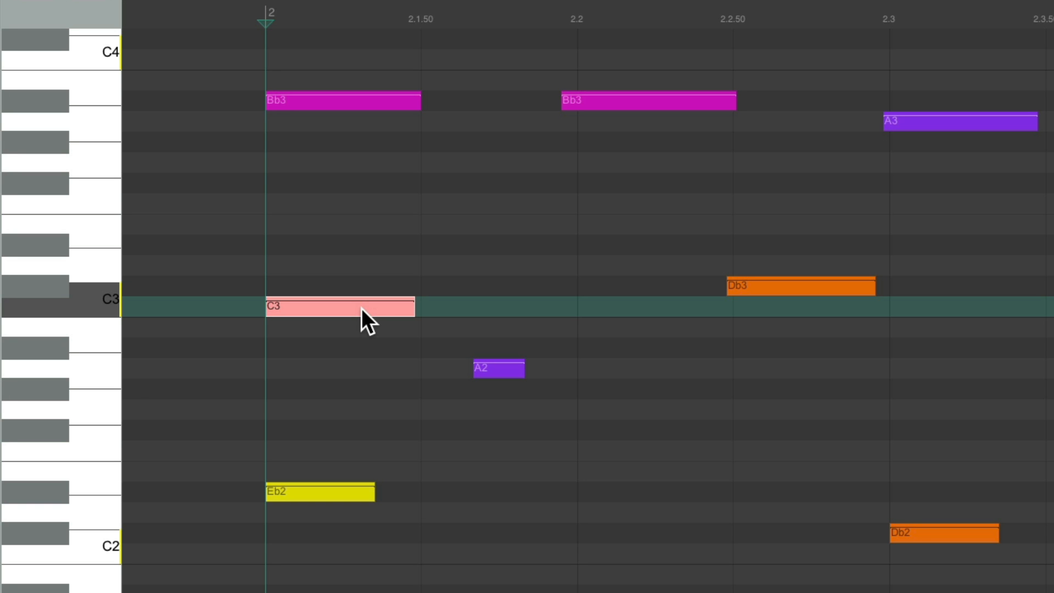
Step: Move the snapped note to E3, then D3, and return it to C3
{"action": "left_click_drag", "start_coordinate": [339, 306], "coordinate": [339, 265]}
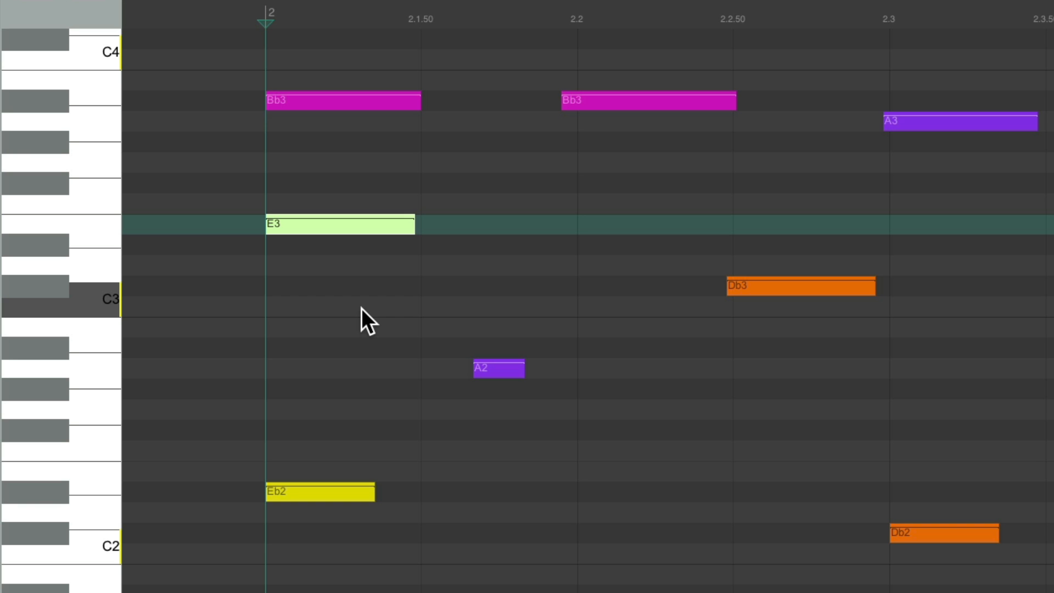
{"action": "key", "text": "alt"}
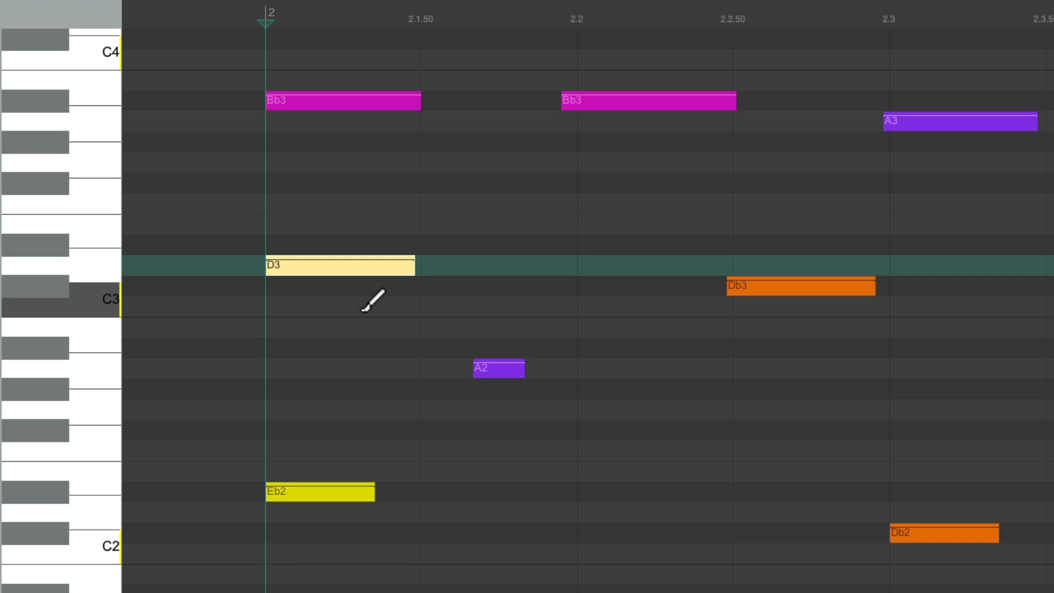
{"action": "left_click_drag", "start_coordinate": [339, 265], "coordinate": [339, 243]}
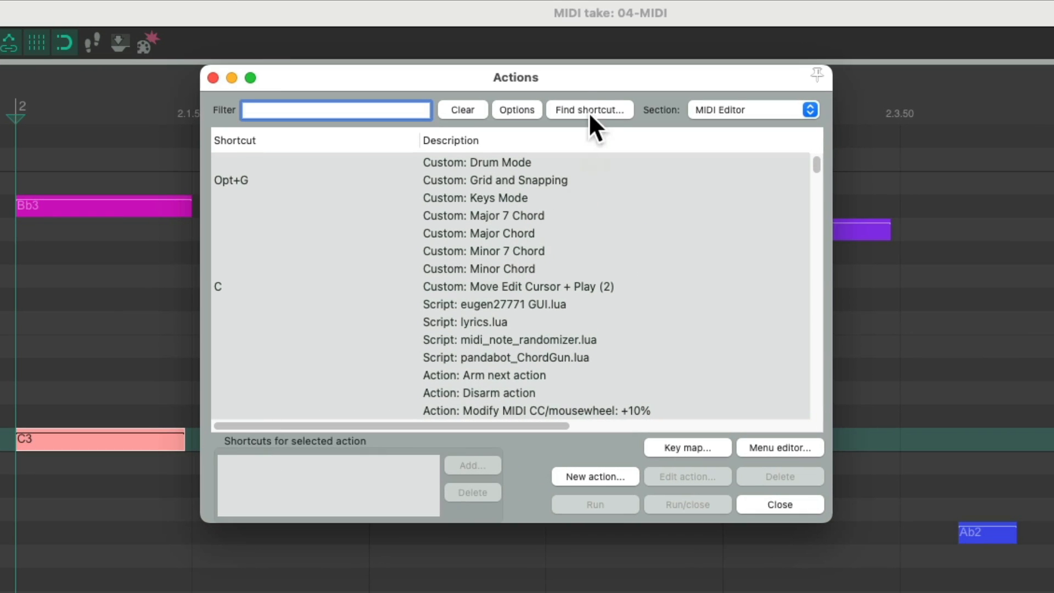
Step: Look up the Cmd+Opt+NumPad shortcut actions that move the edit cursor one pixel left or right
{"action": "left_click", "coordinate": [590, 109]}
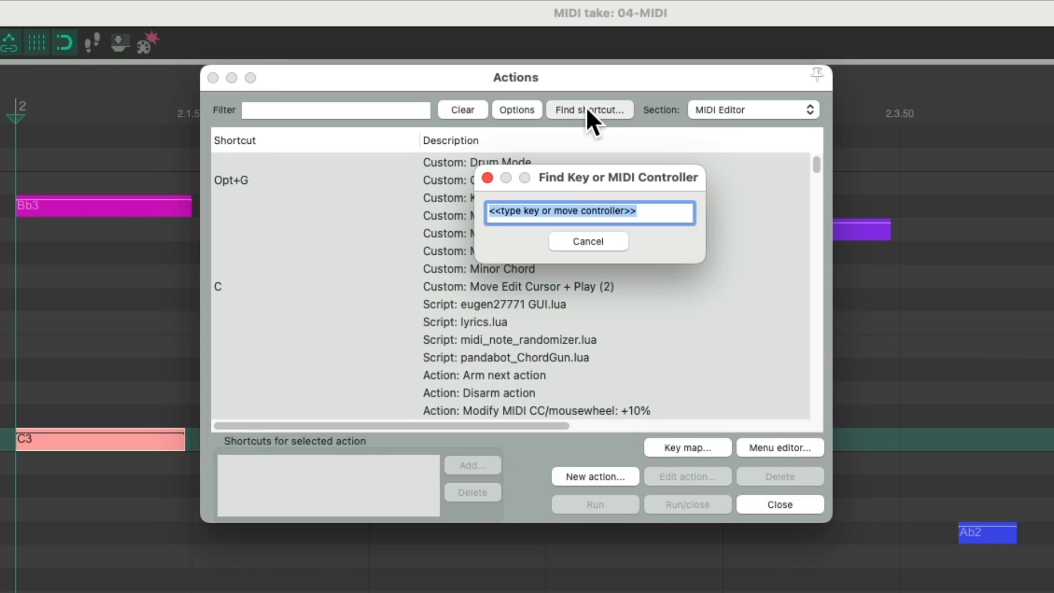
{"action": "key", "text": "Cmd+Opt+NumPad4"}
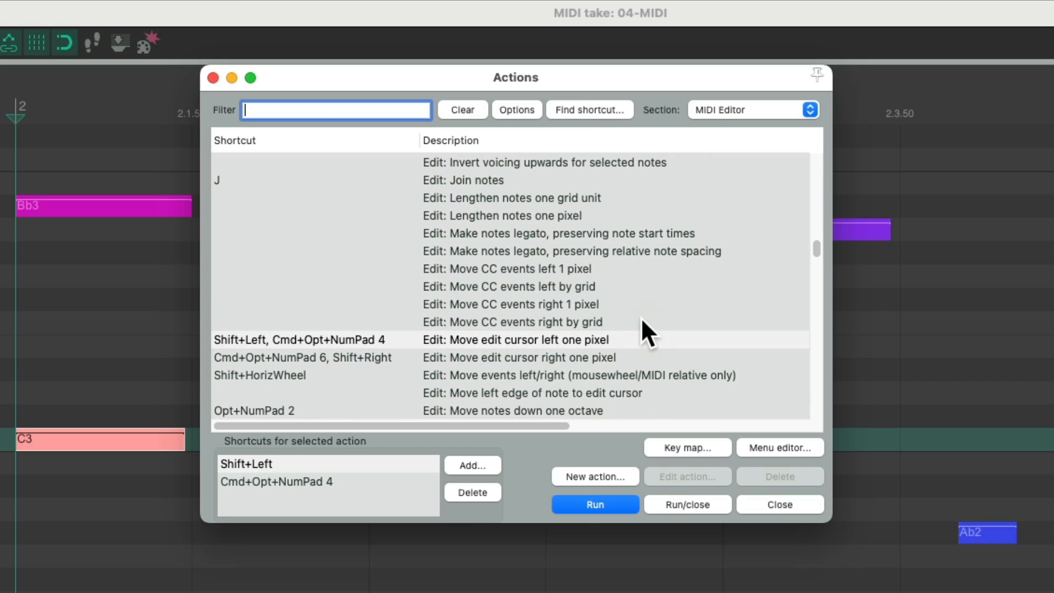
{"action": "left_click", "coordinate": [527, 340]}
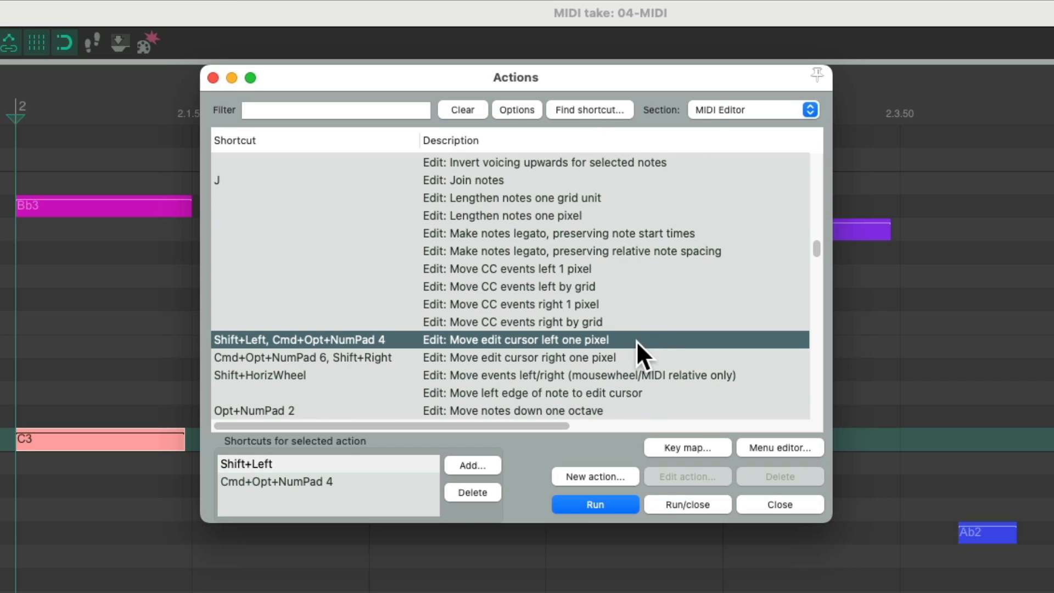
{"action": "left_click", "coordinate": [539, 358]}
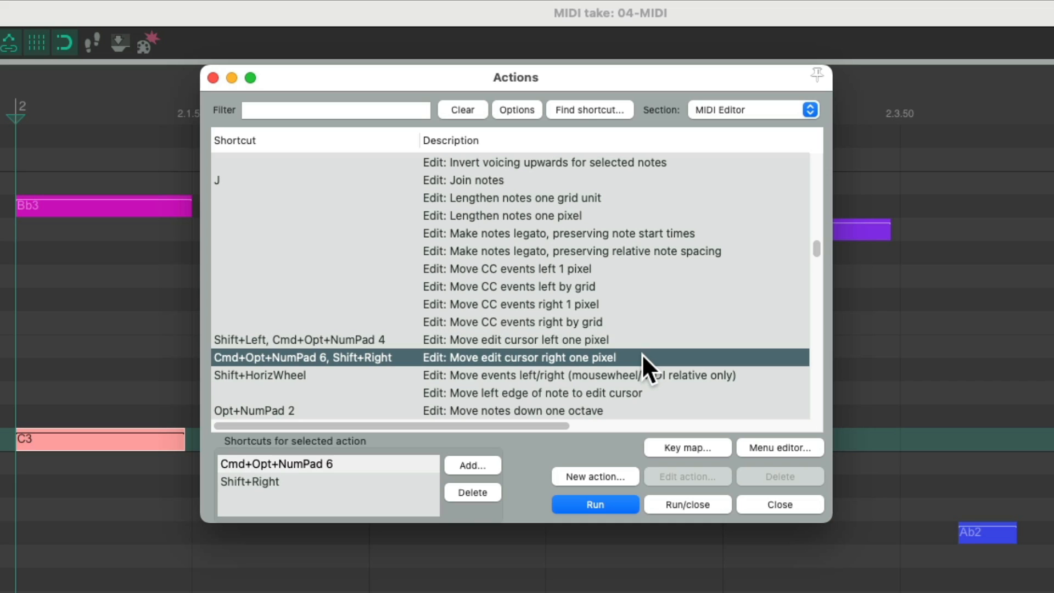
{"action": "left_click", "coordinate": [779, 504]}
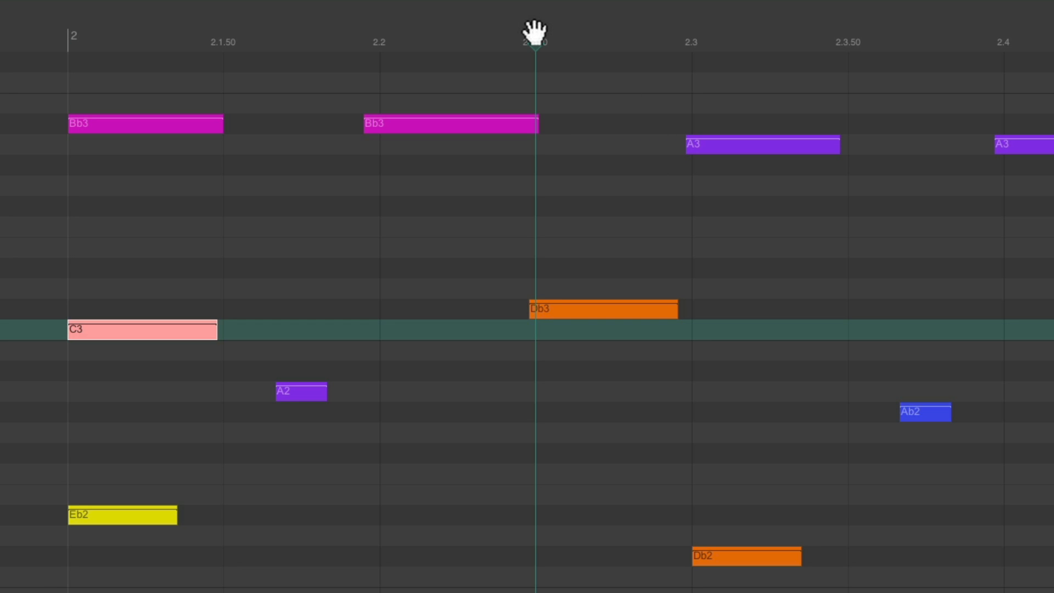
{"action": "mouse_move", "coordinate": [618, 198]}
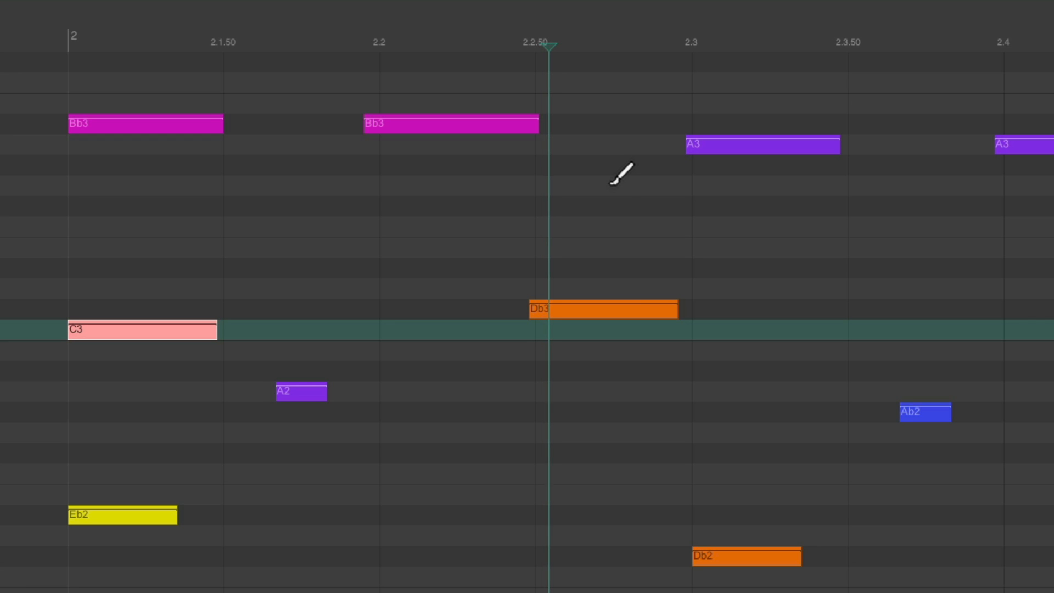
{"action": "mouse_move", "coordinate": [617, 195]}
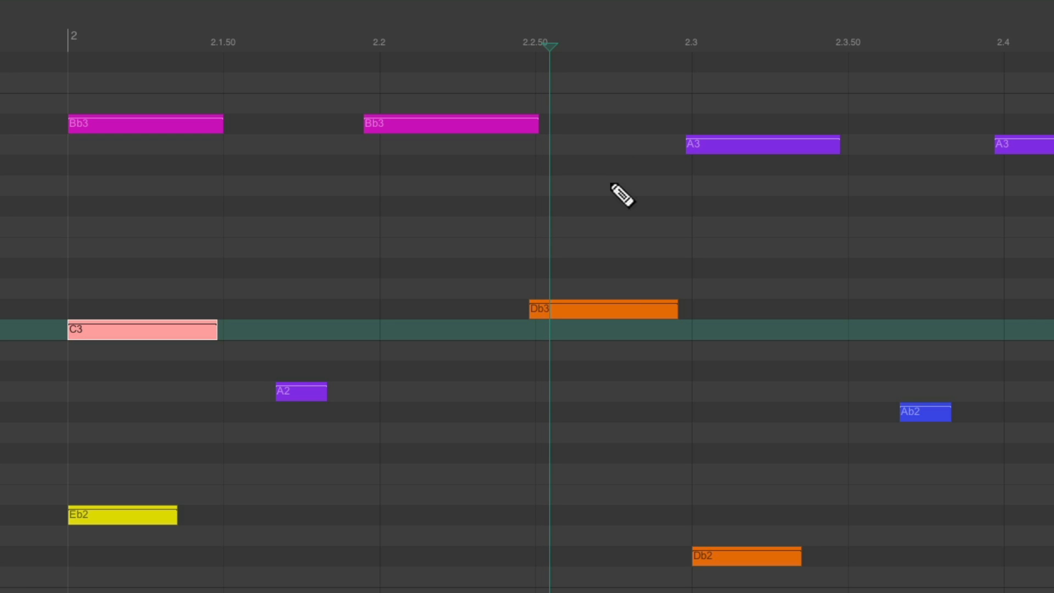